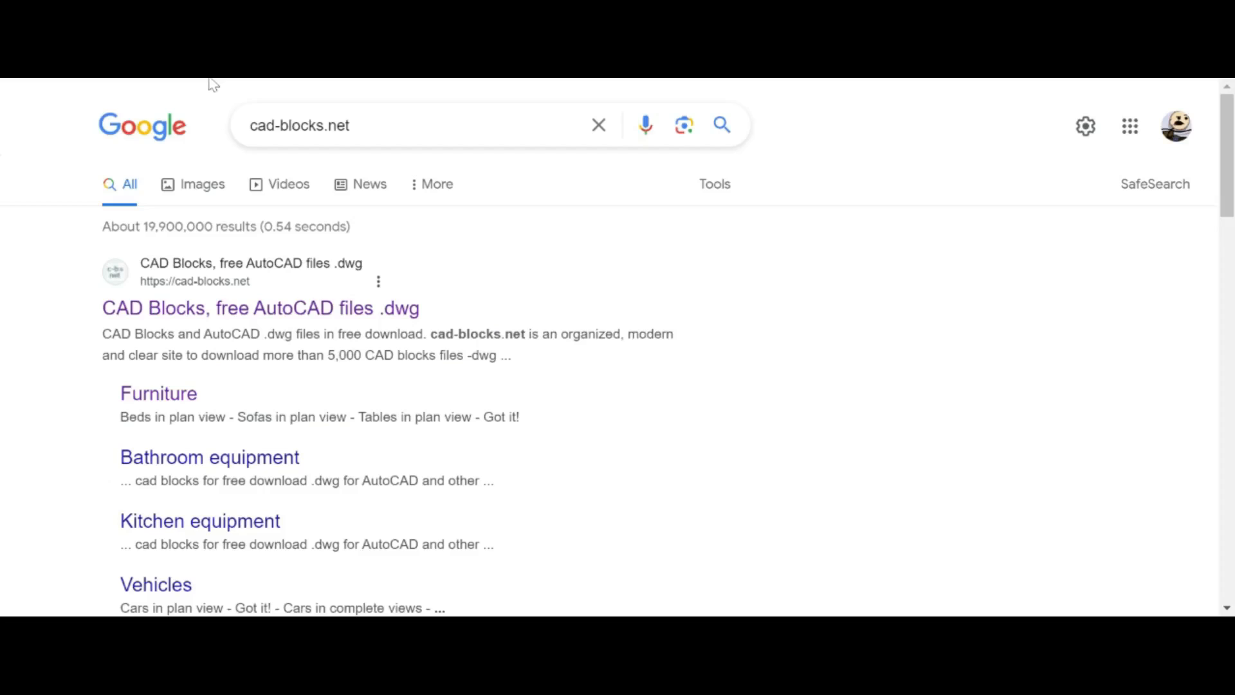
mouse_move(478, 307)
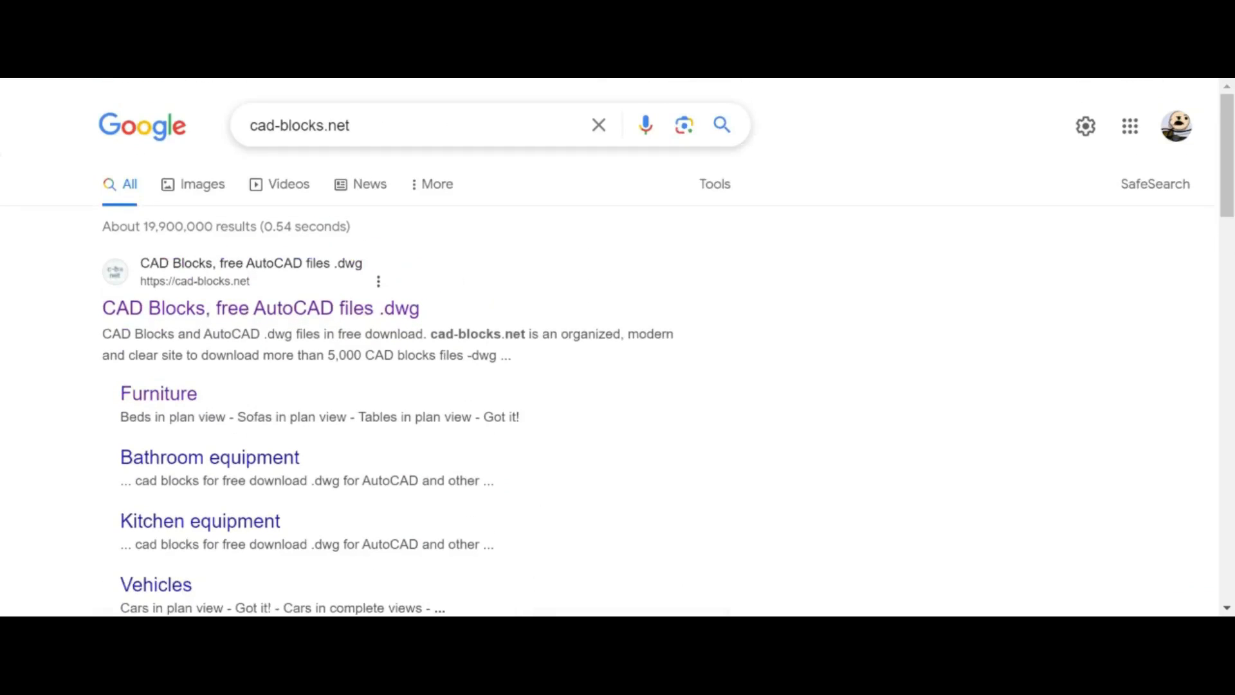
- Open cad-blocks.net from the search results and browse its homepage block categories
left_click(410, 125)
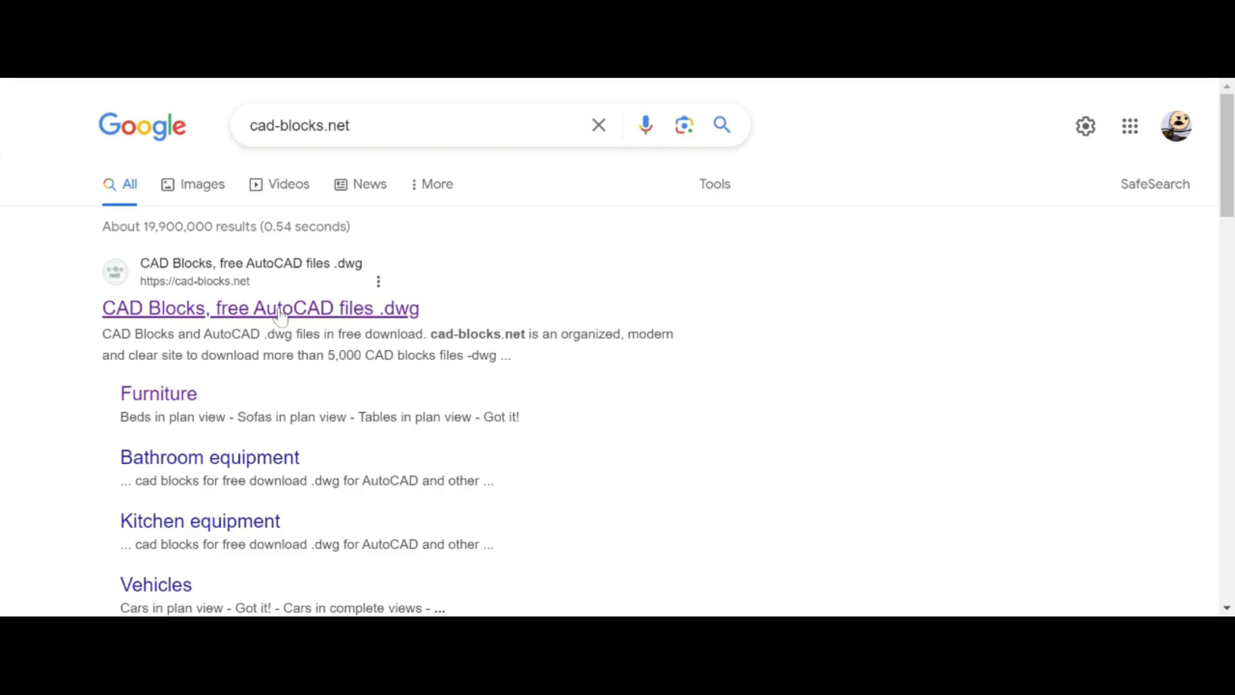
left_click(260, 308)
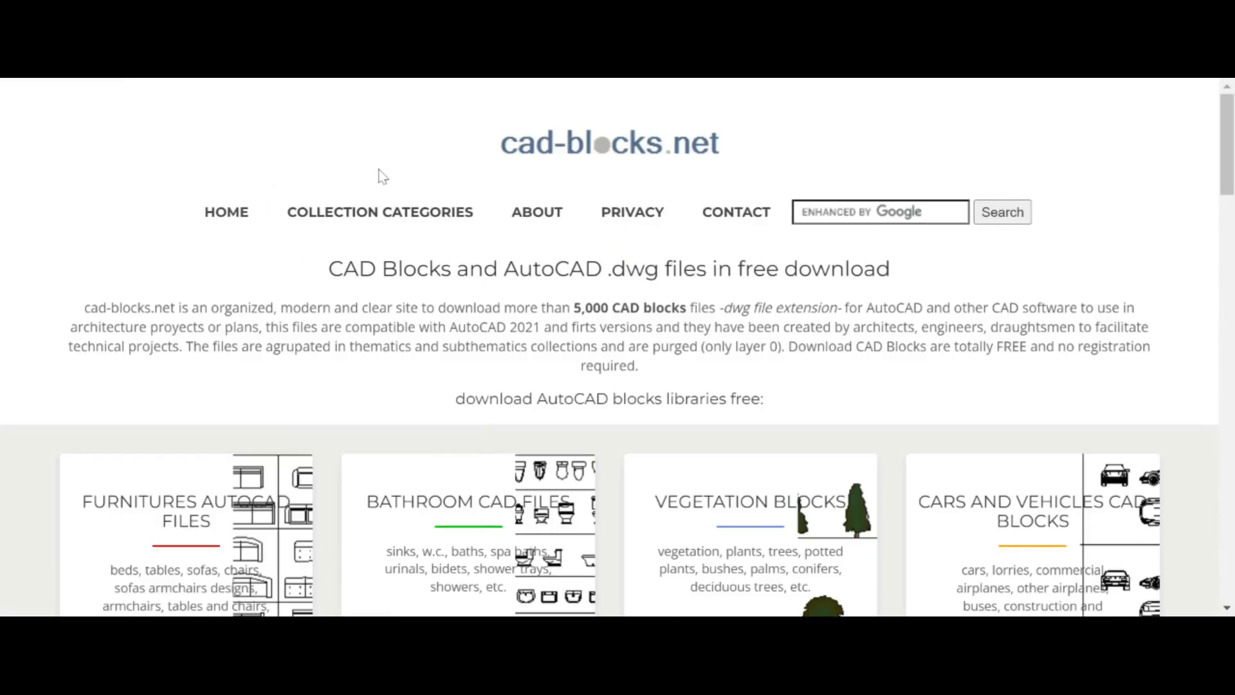
scroll("down", 3)
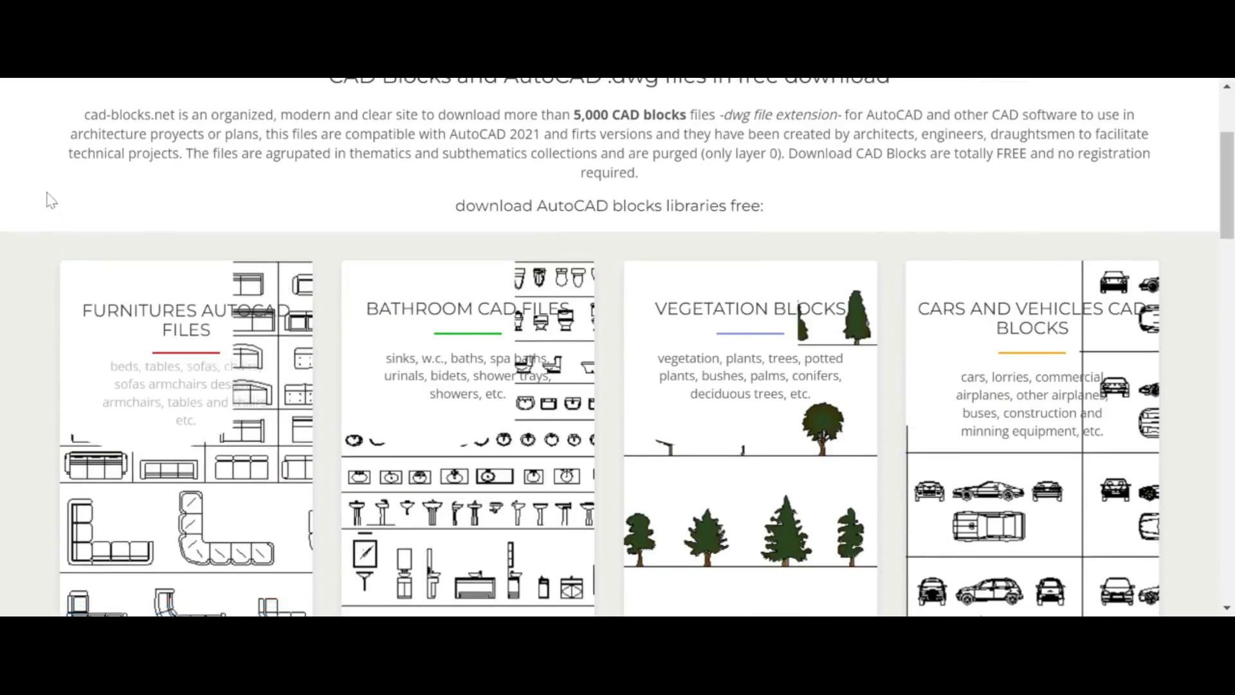
scroll("down", 3)
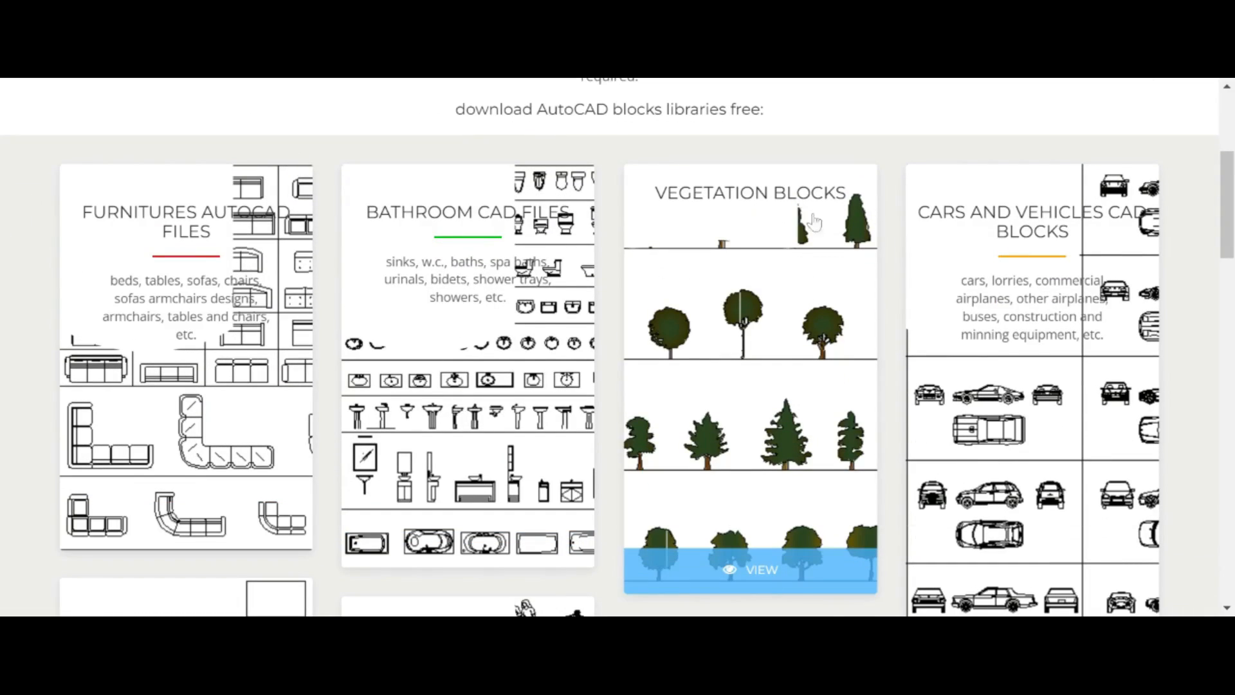
scroll("down", 3)
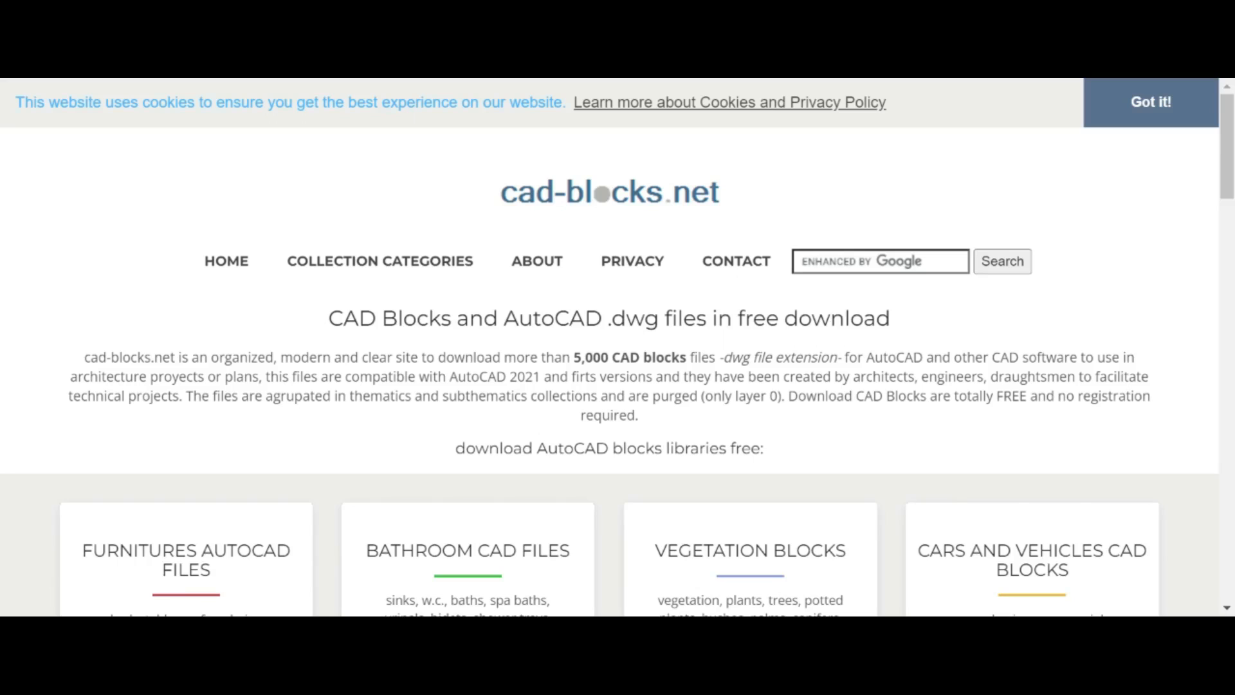
mouse_move(400, 434)
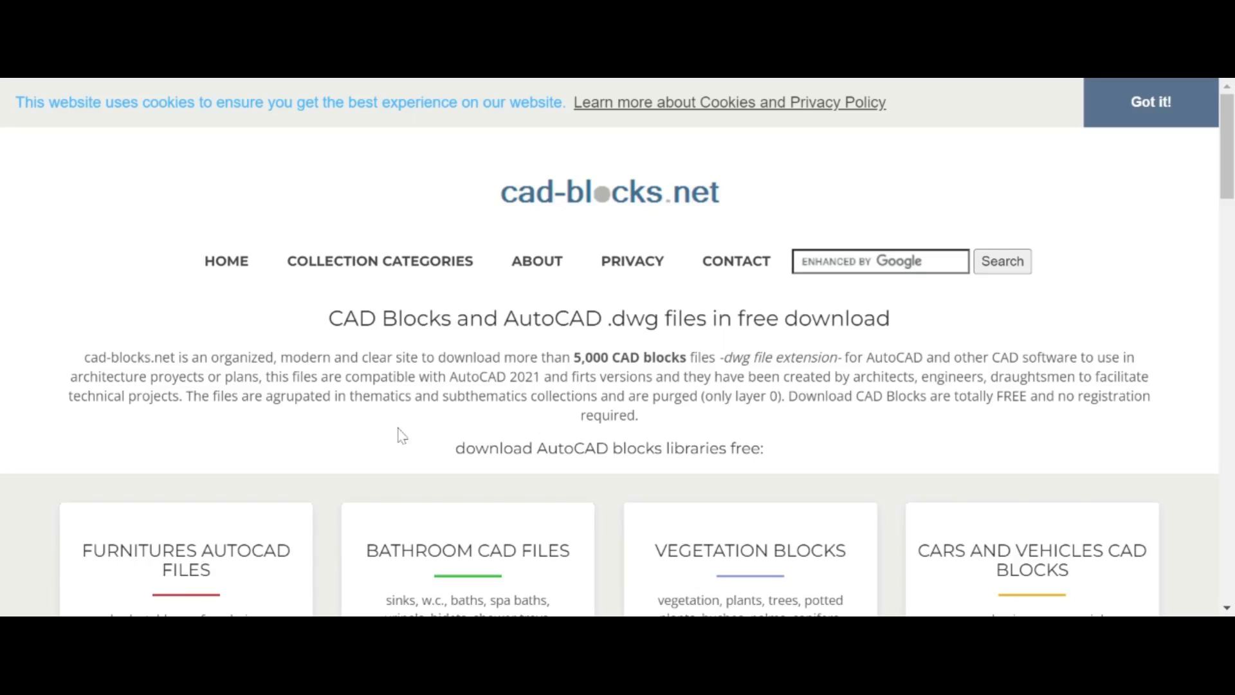
scroll("down", 3)
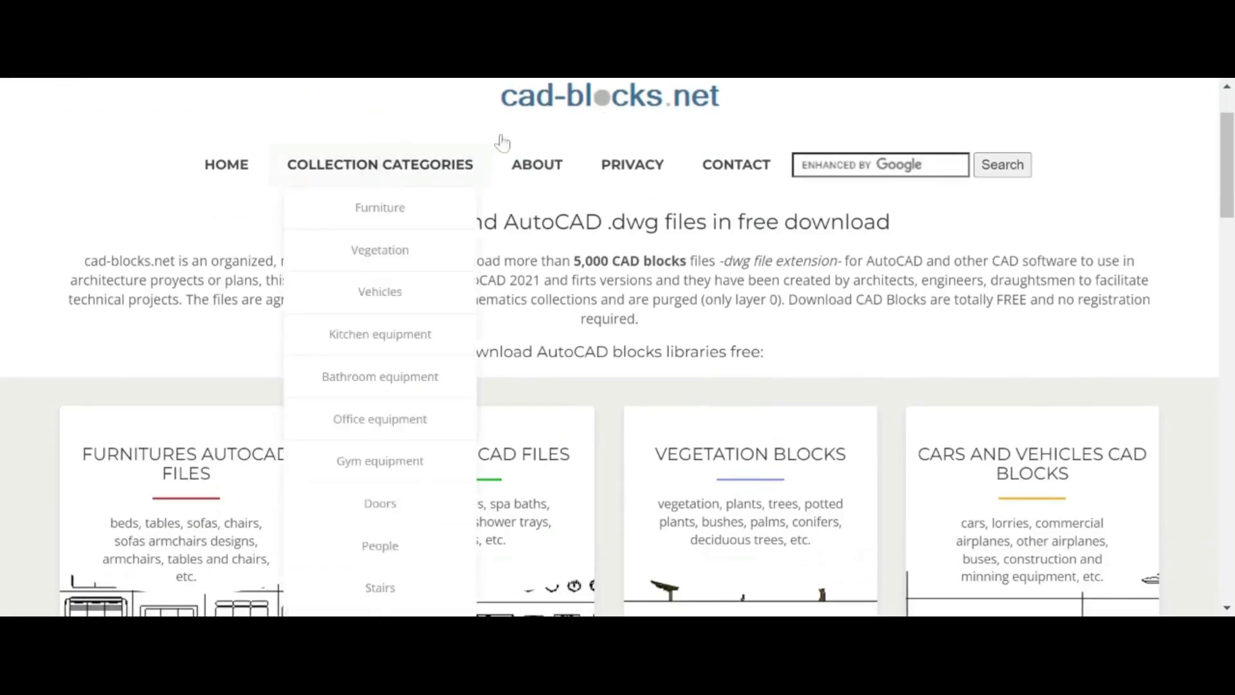
scroll("down", 3)
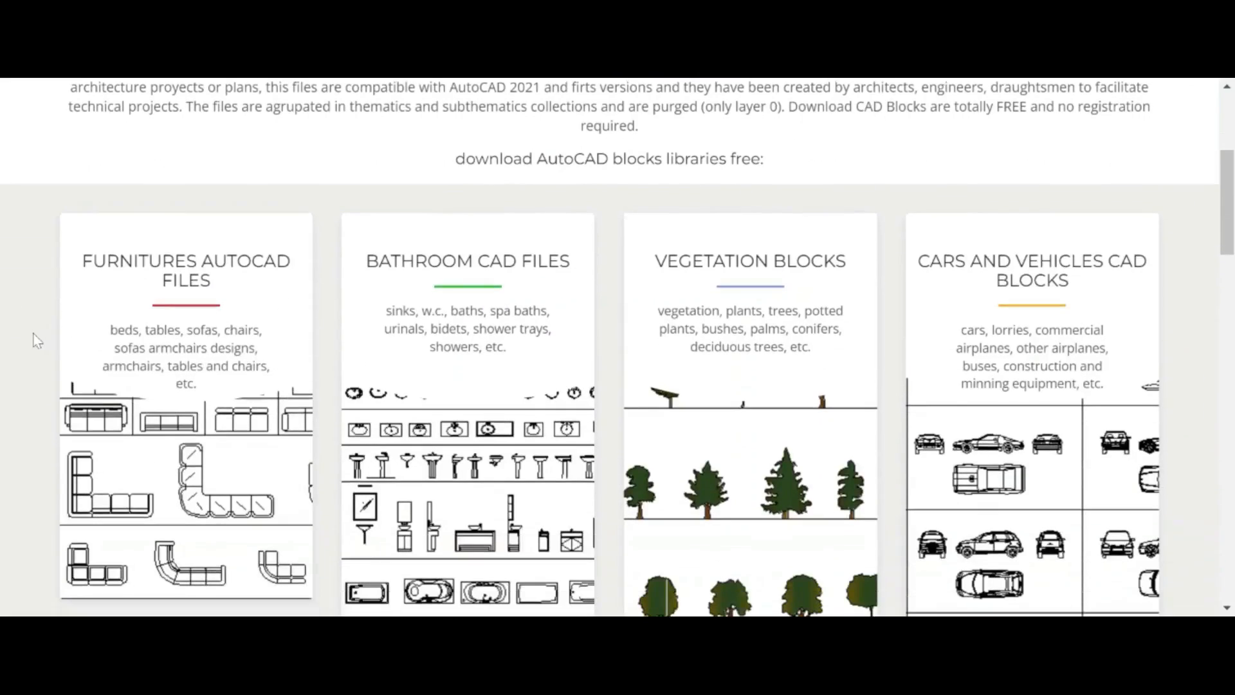
mouse_move(93, 227)
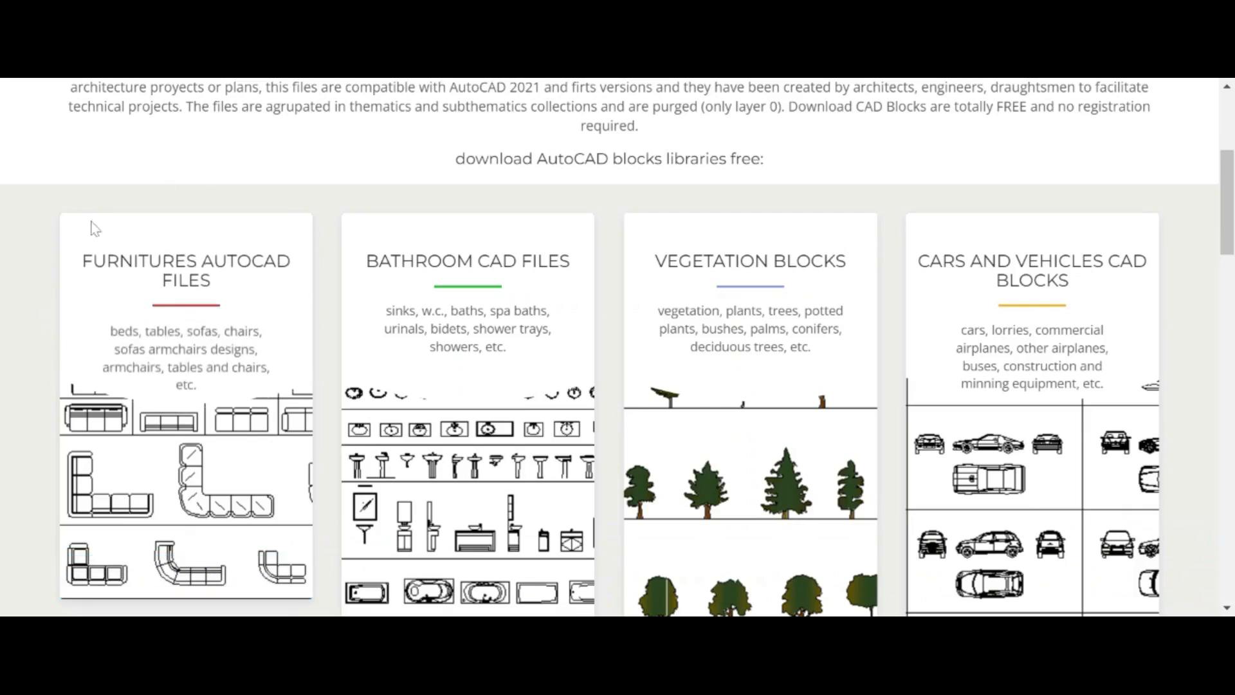
scroll("down", 3)
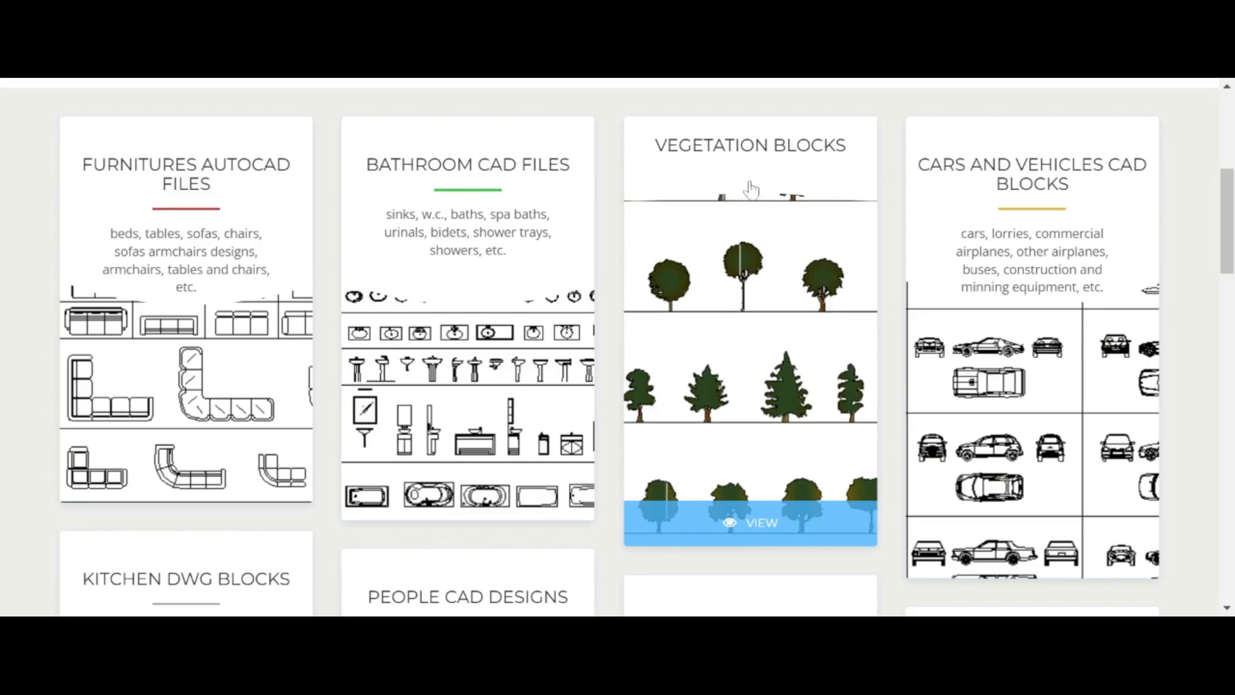
scroll("down", 3)
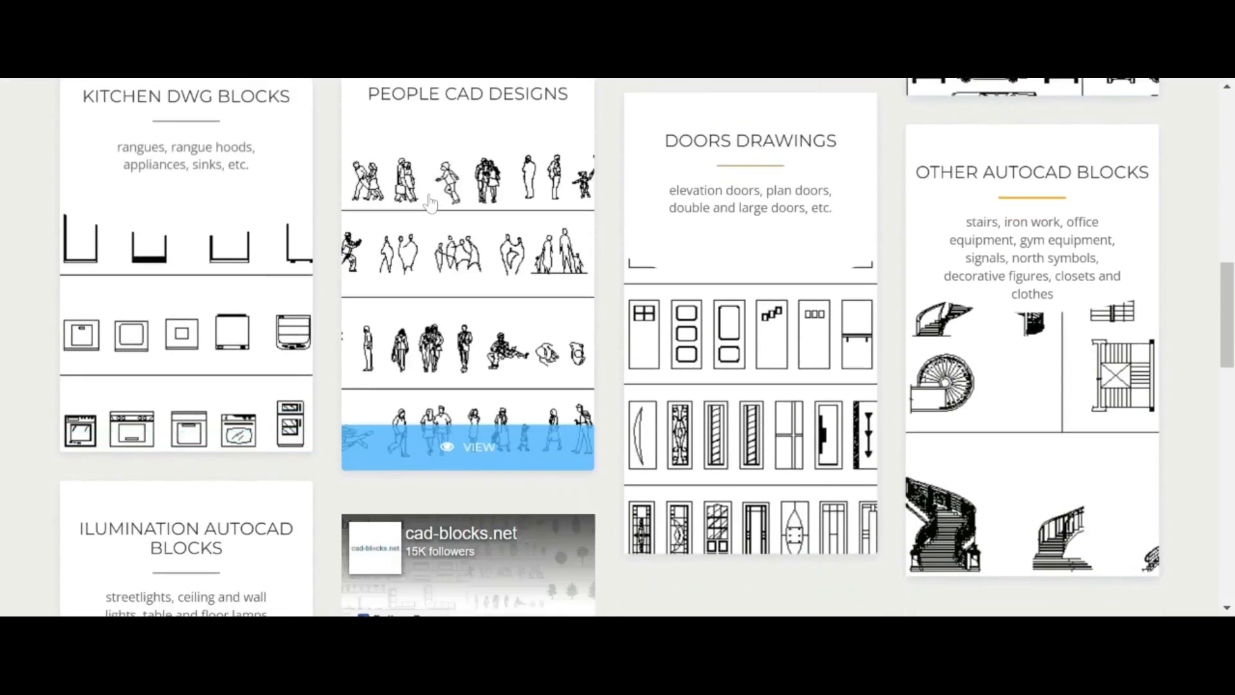
scroll("down", 3)
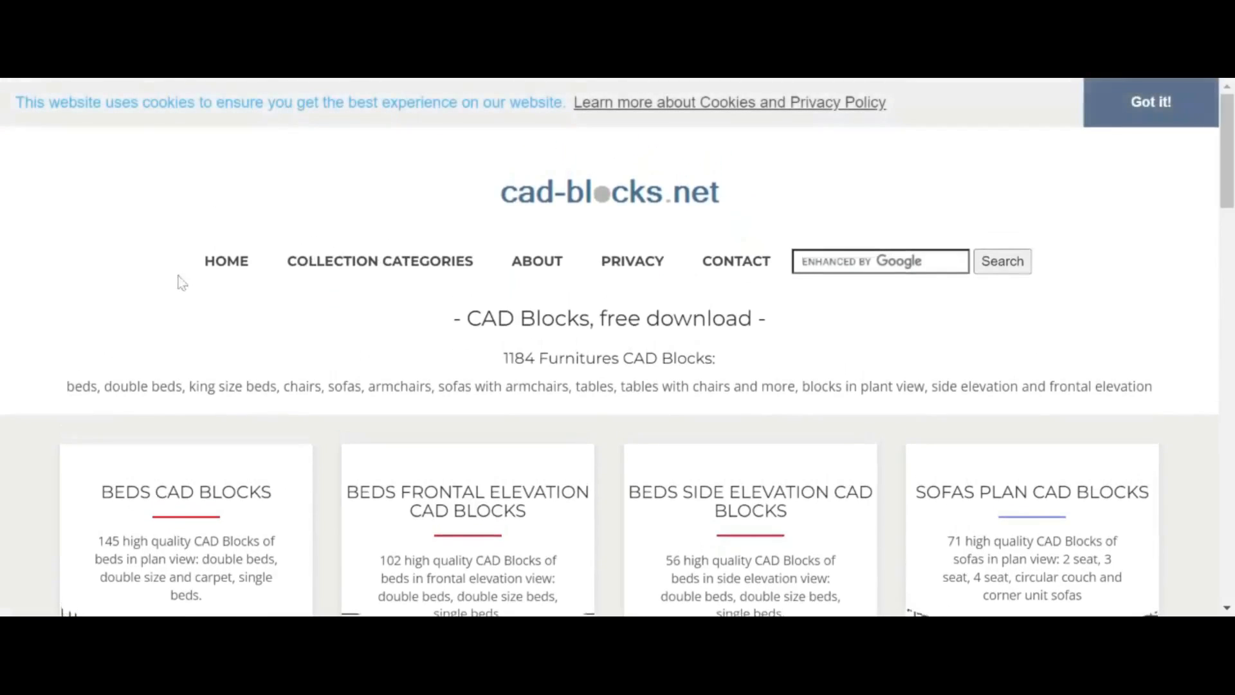
- Scroll past the chair, armchair and table block sets to the Sofas Plan card
scroll("down", 3)
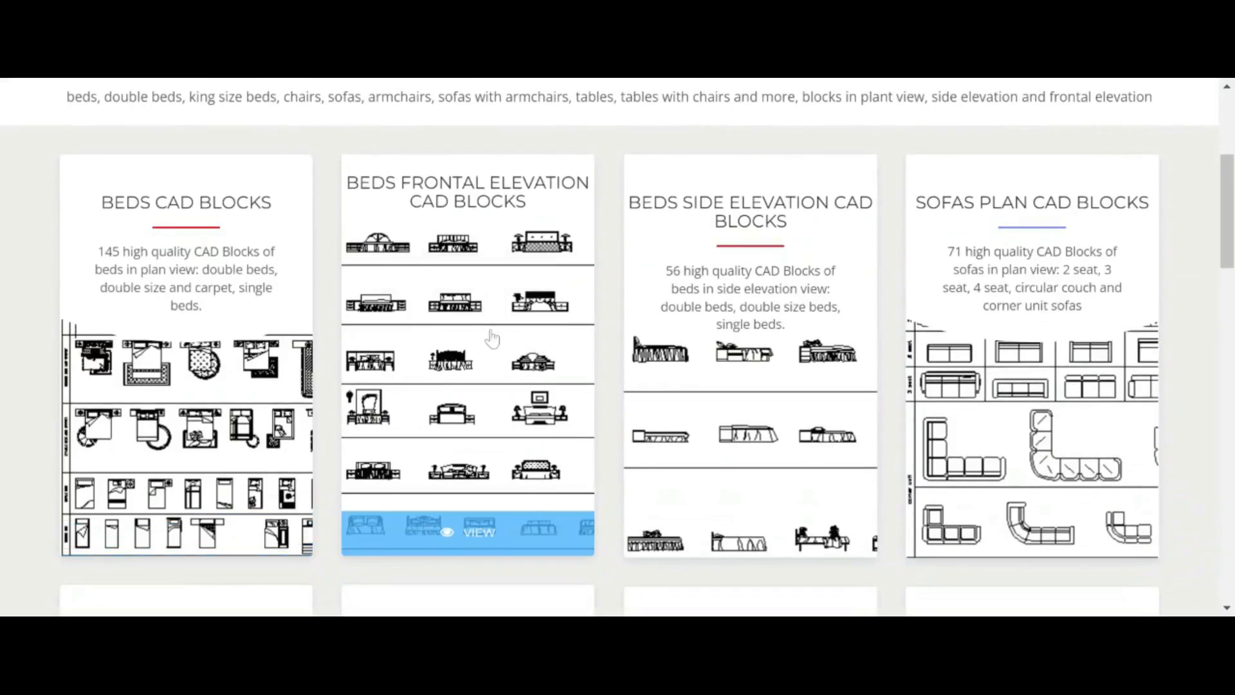
scroll("down", 3)
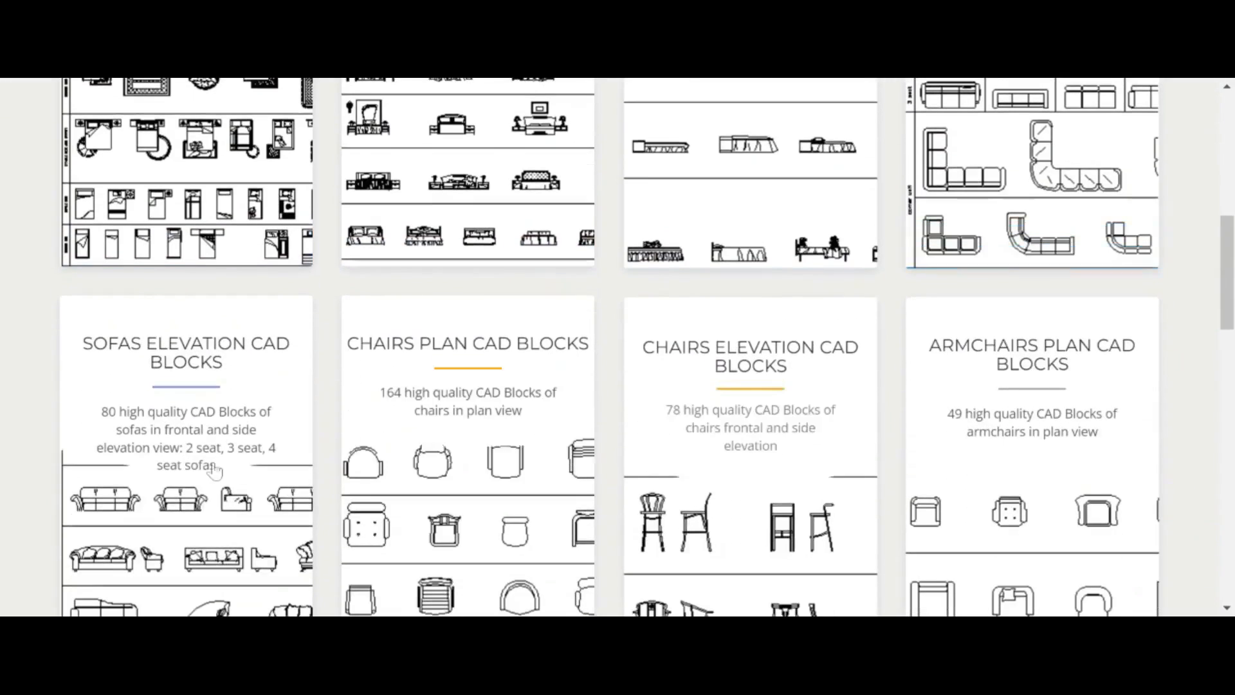
scroll("down", 3)
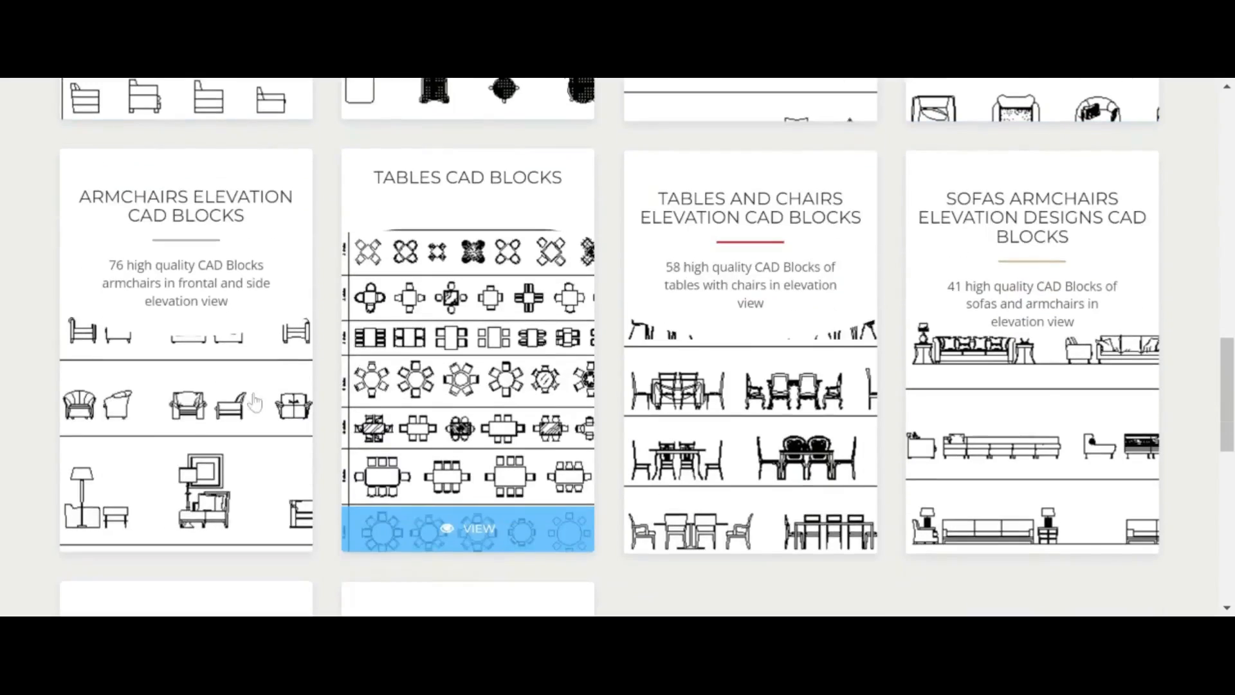
scroll("down", 3)
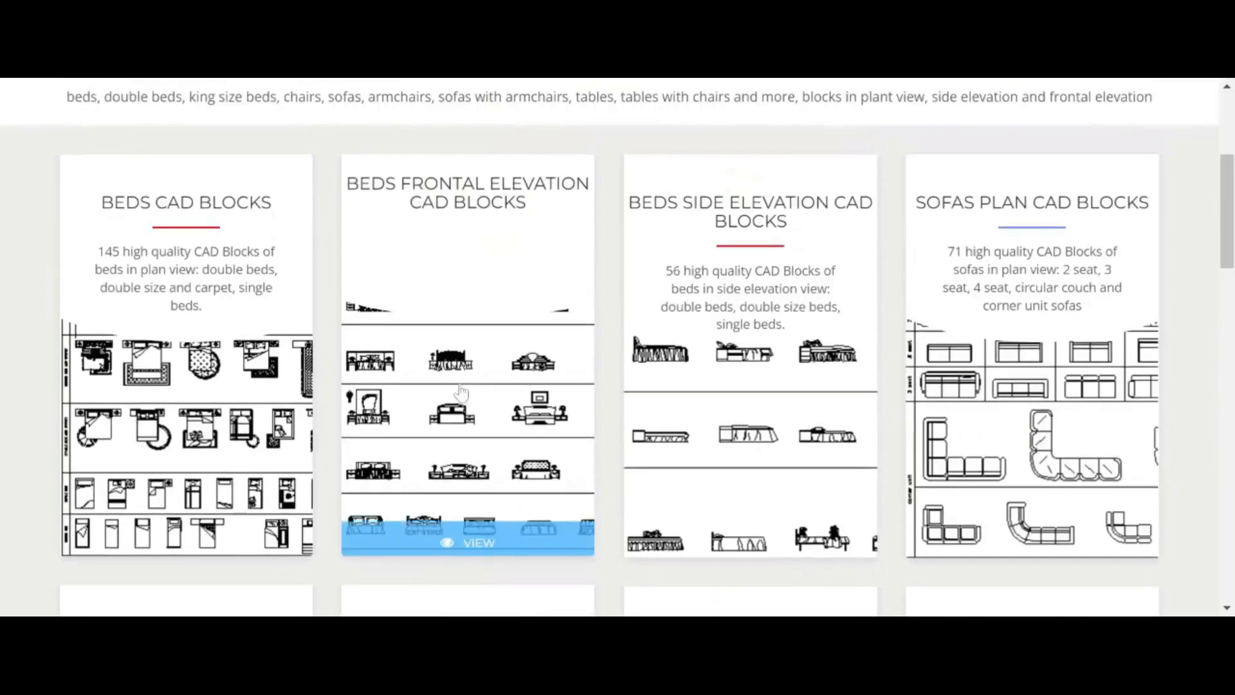
scroll("down", 3)
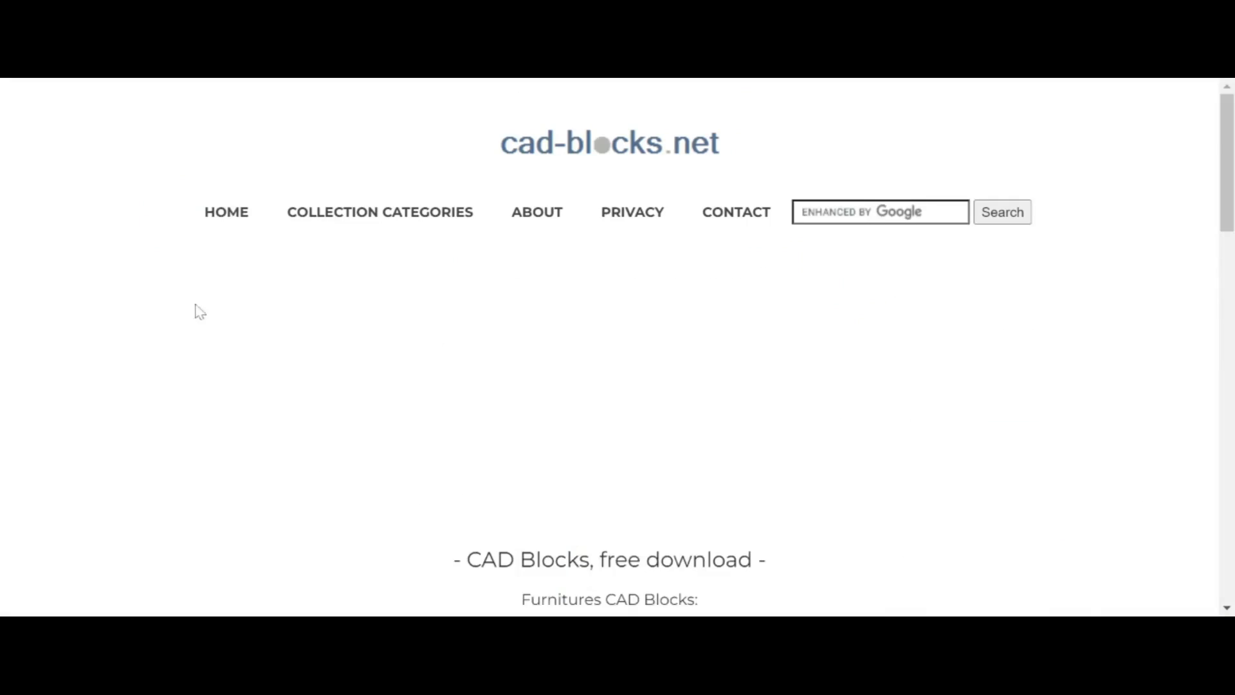
- Scroll past the Sofas Plan preview and dismiss the advertisement covering the page
scroll("down", 3)
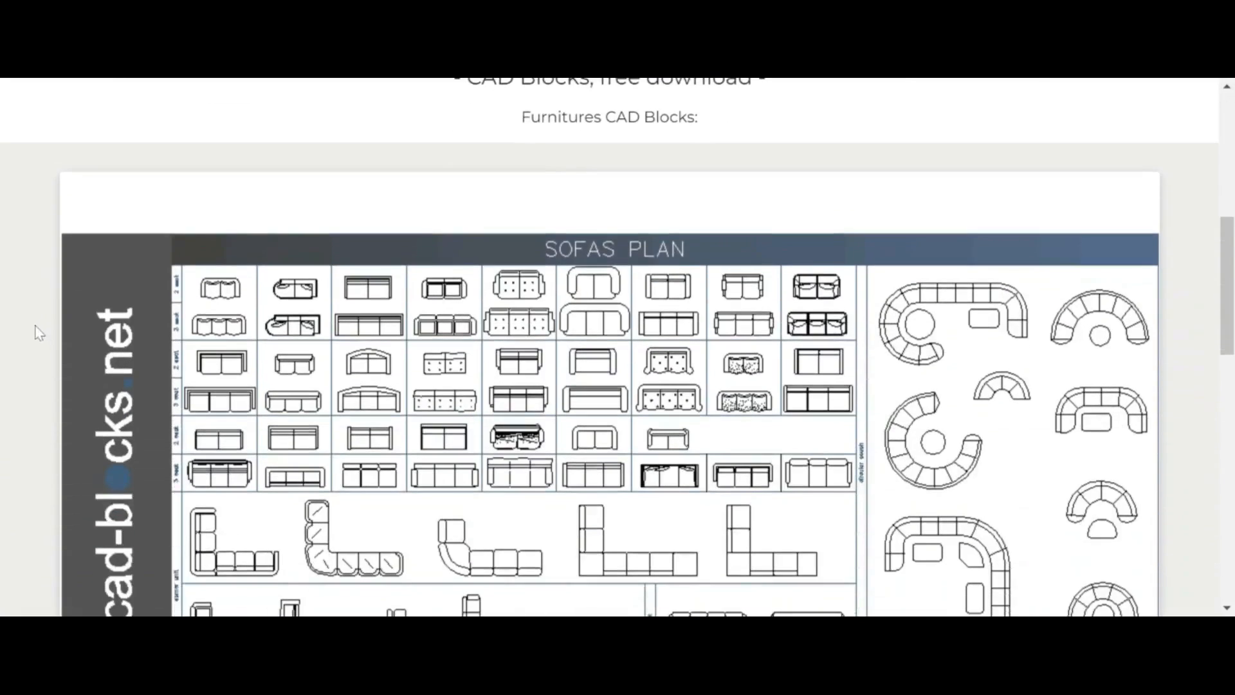
scroll("down", 3)
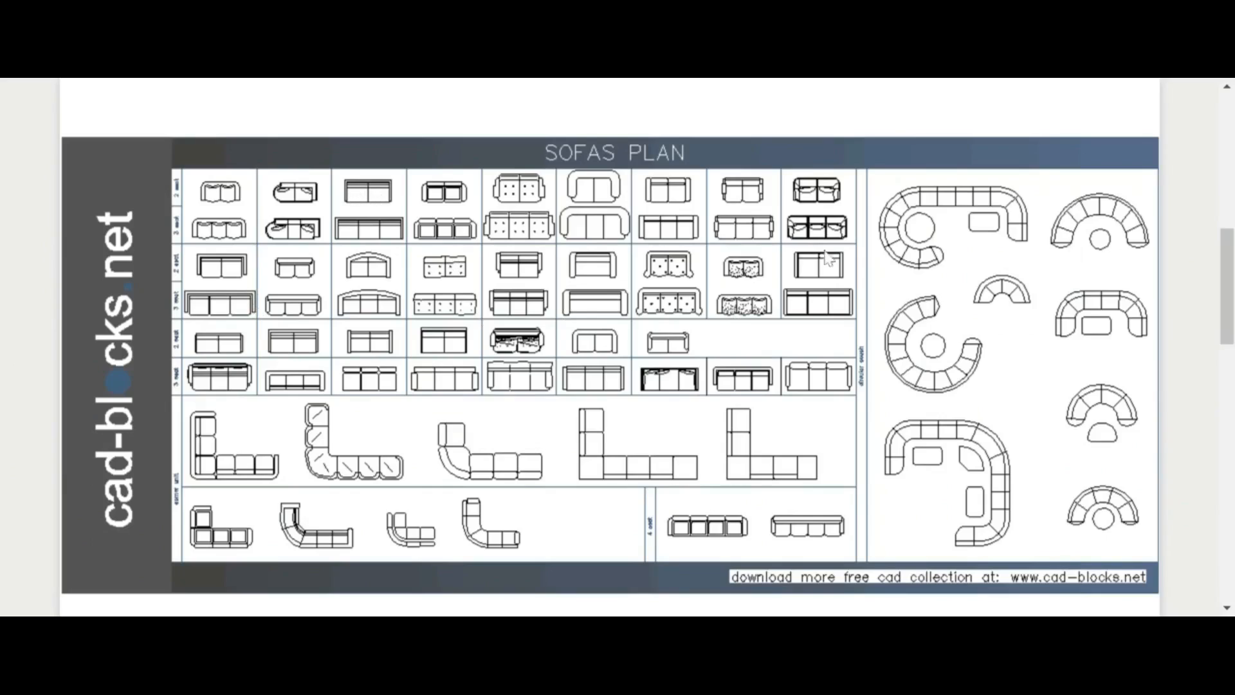
scroll("down", 3)
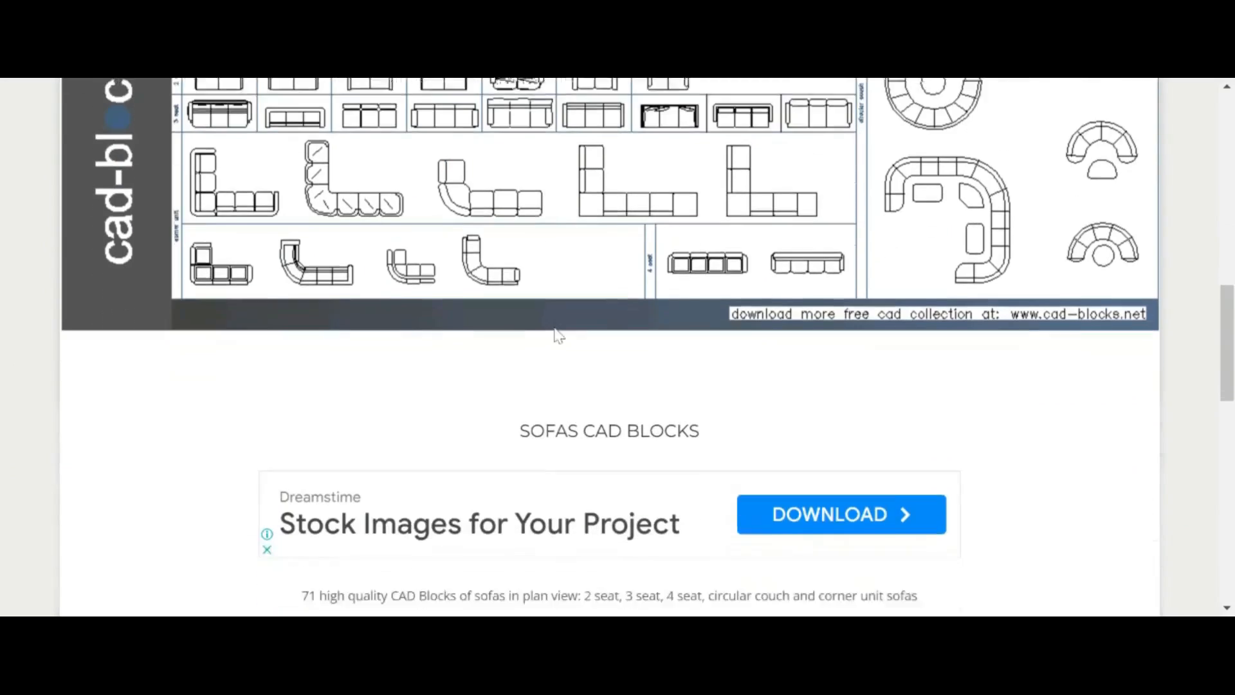
scroll("down", 3)
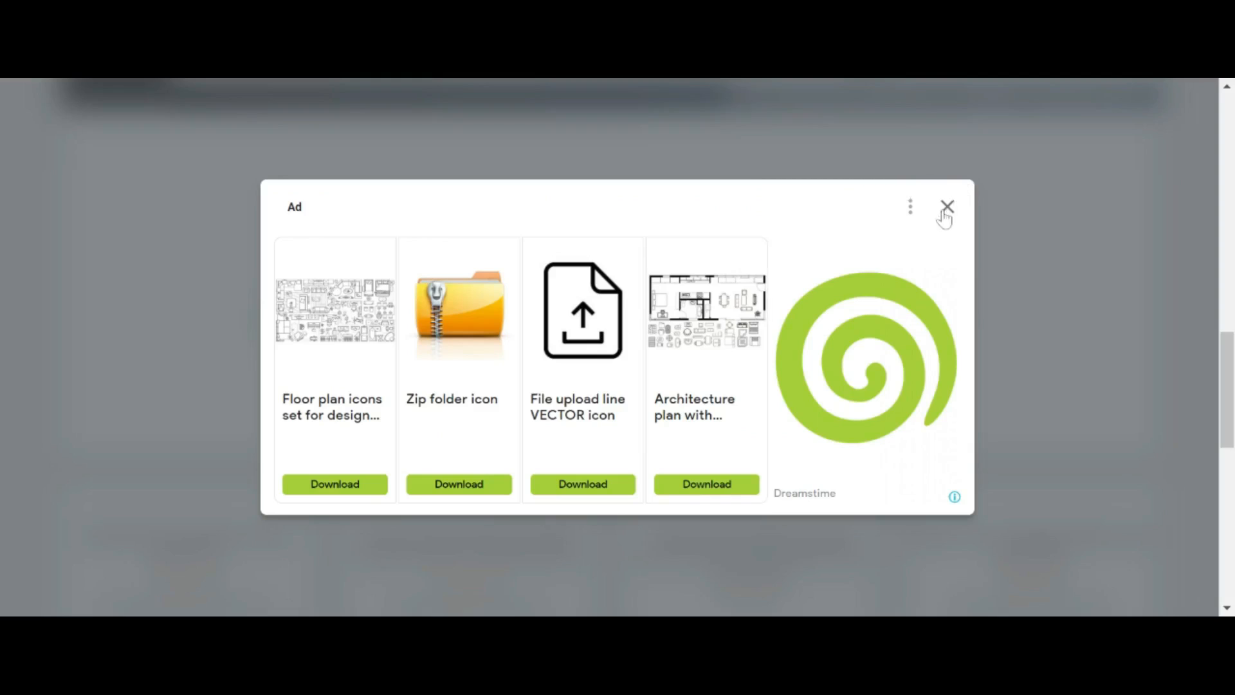
left_click(947, 207)
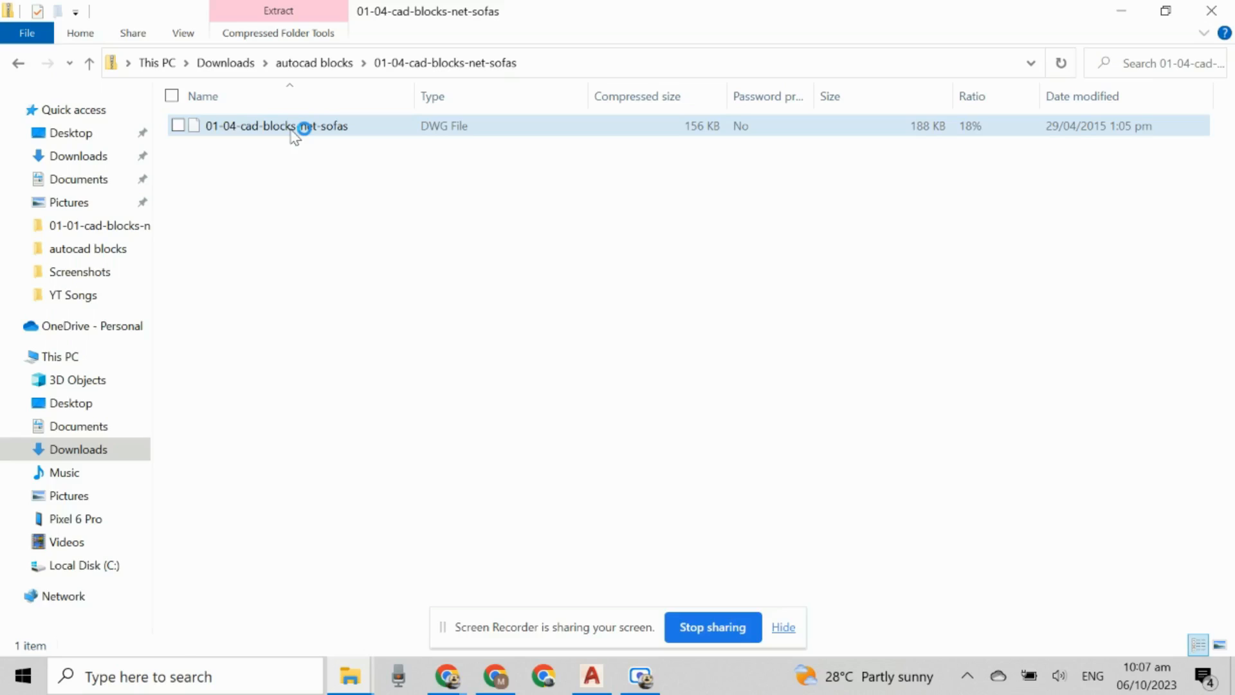
- Open 01-04-cad-blocks-net-sofas from the zip folder with AutoCAD Application
double_click(276, 126)
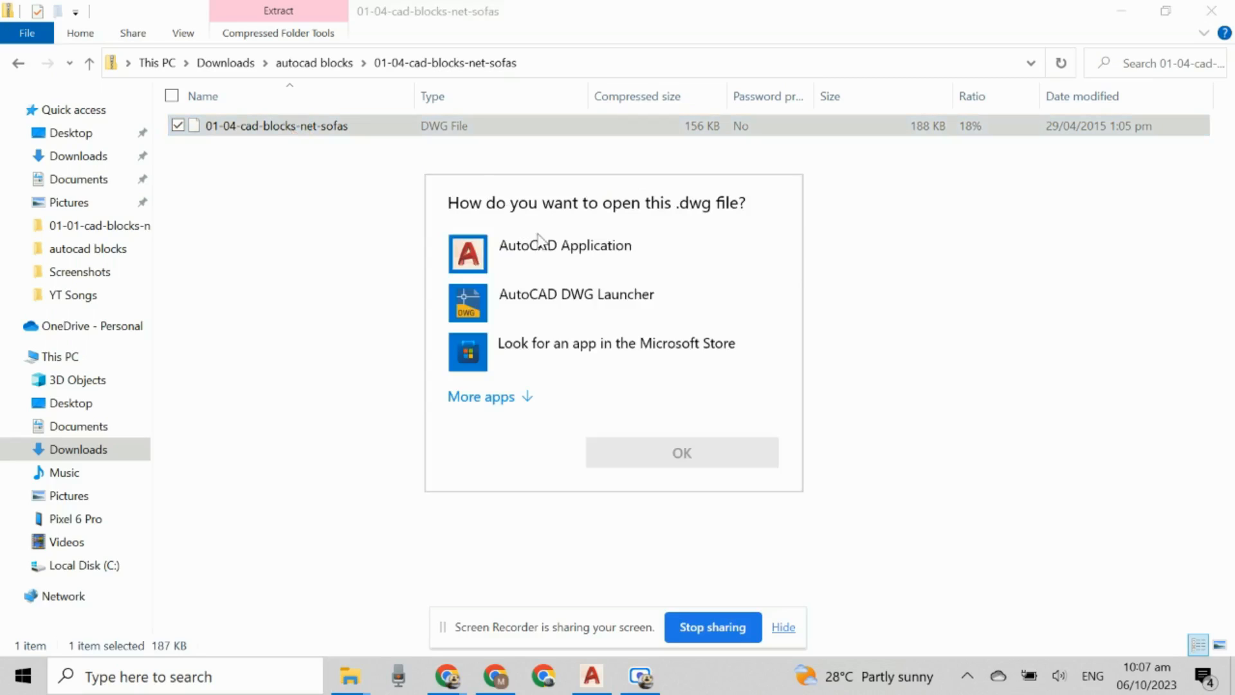
left_click(564, 245)
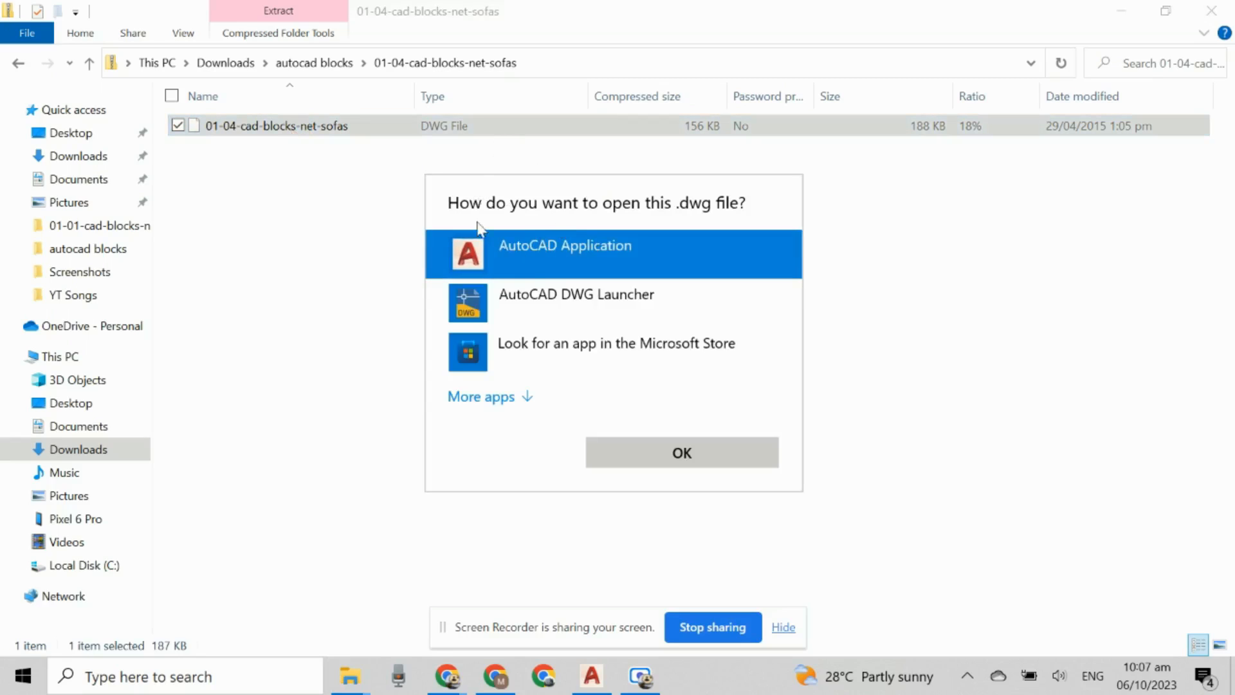
left_click(680, 452)
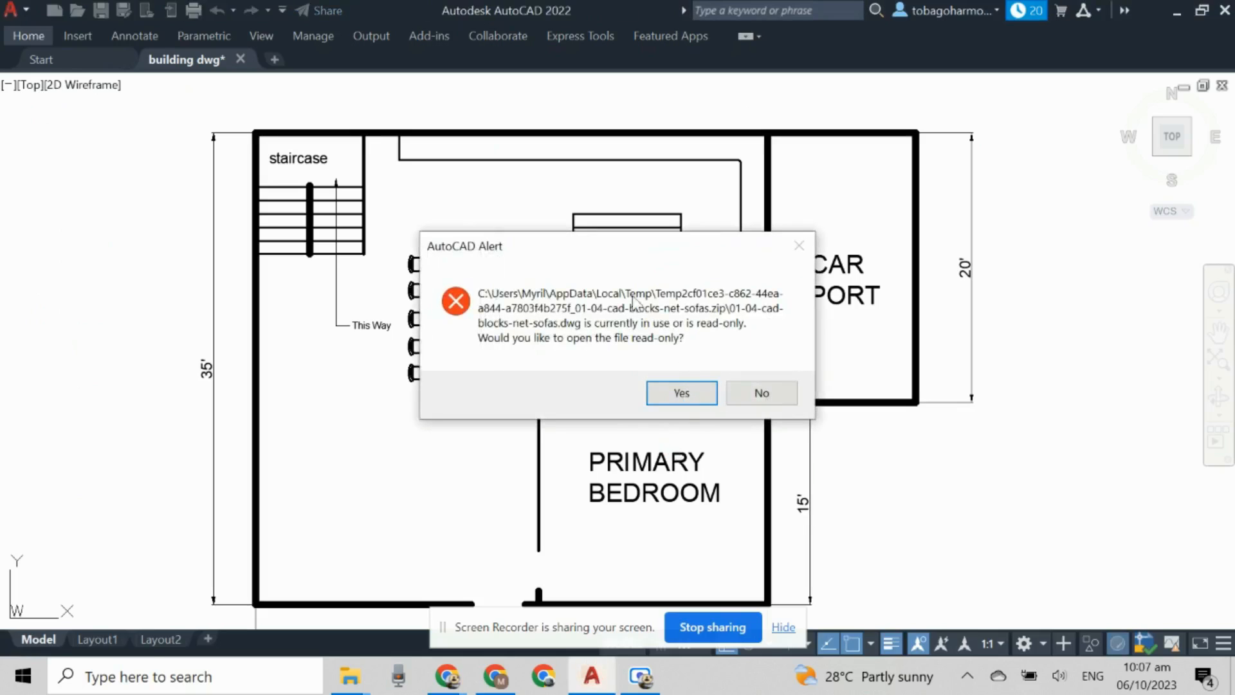
mouse_move(505, 353)
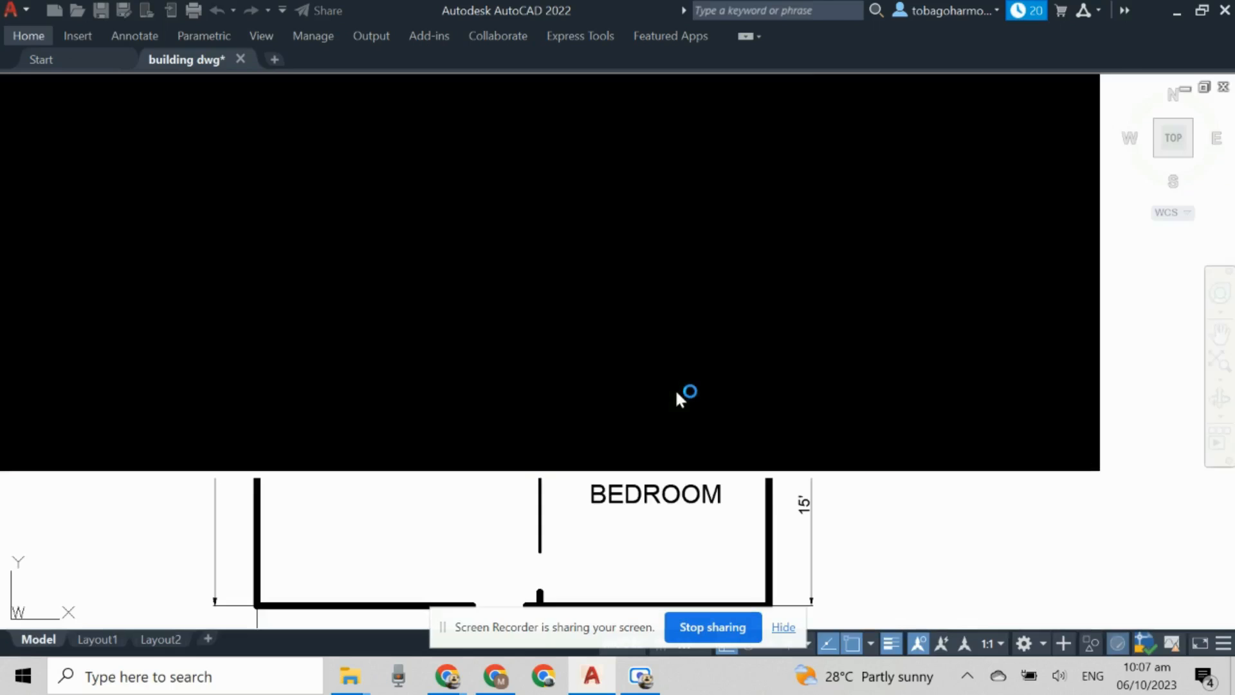
- Accept the AutoCAD Alert to open the sofas drawing read-only in its own tab
left_click(353, 59)
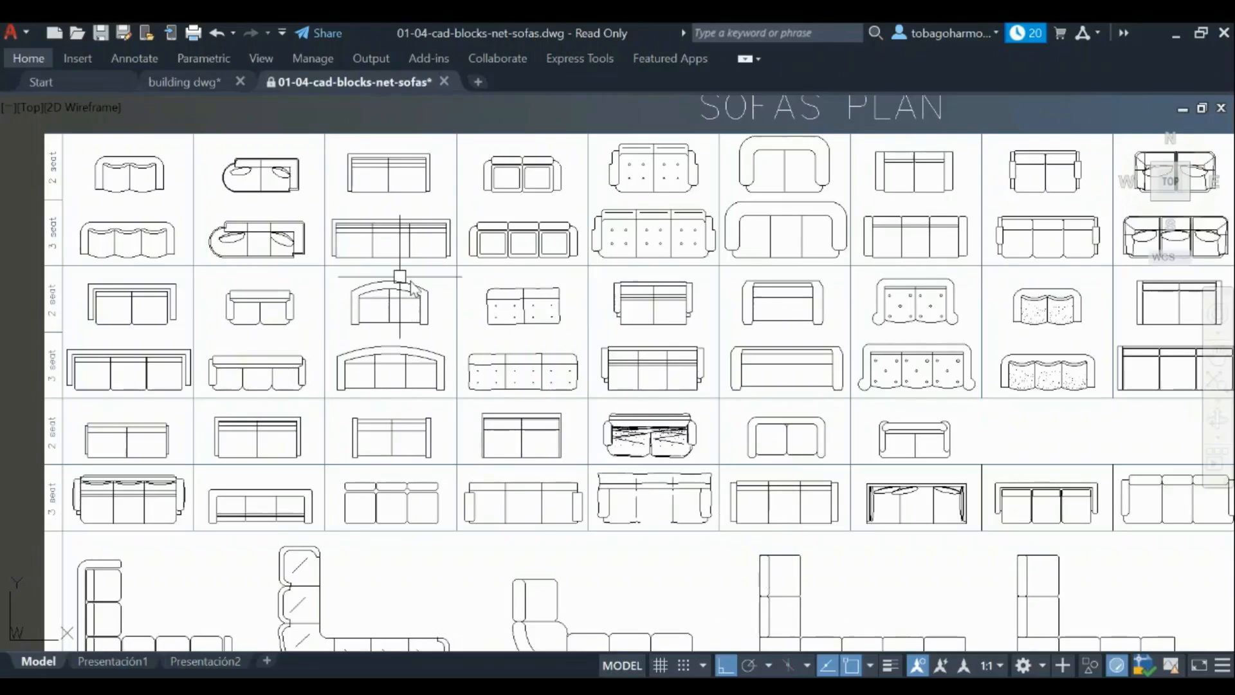
mouse_move(244, 316)
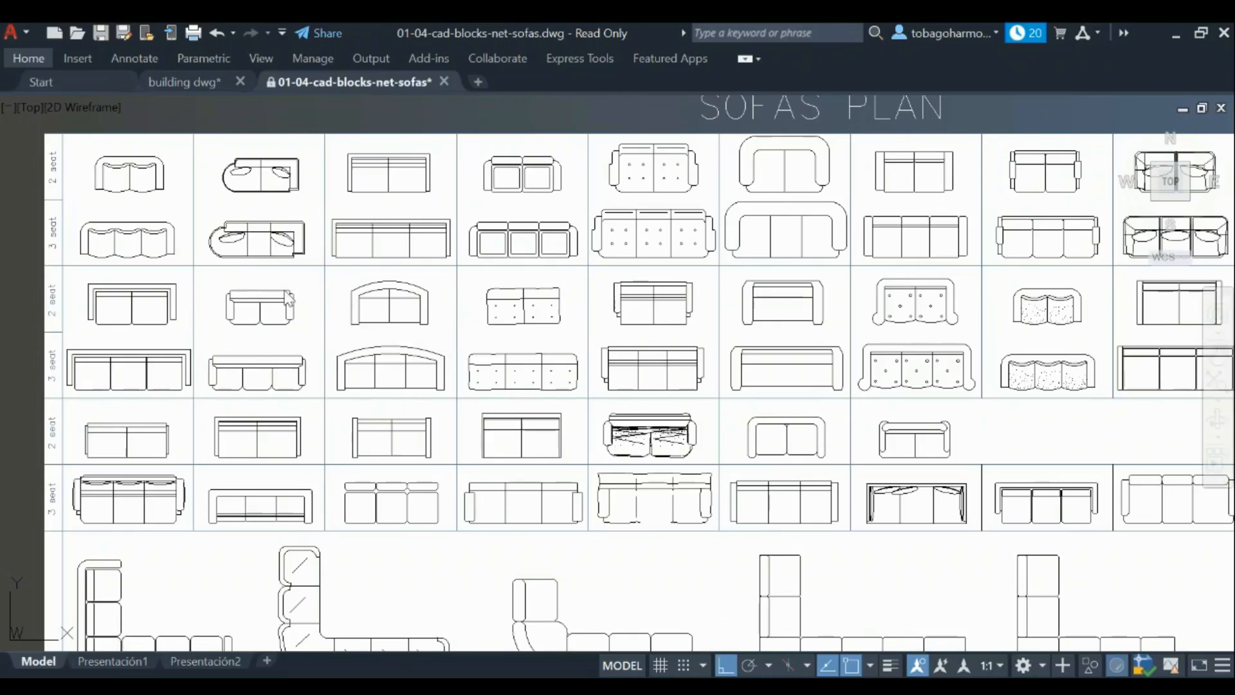
- Select the plain two-seat sofa block and copy it from the right-click menu
left_click(260, 308)
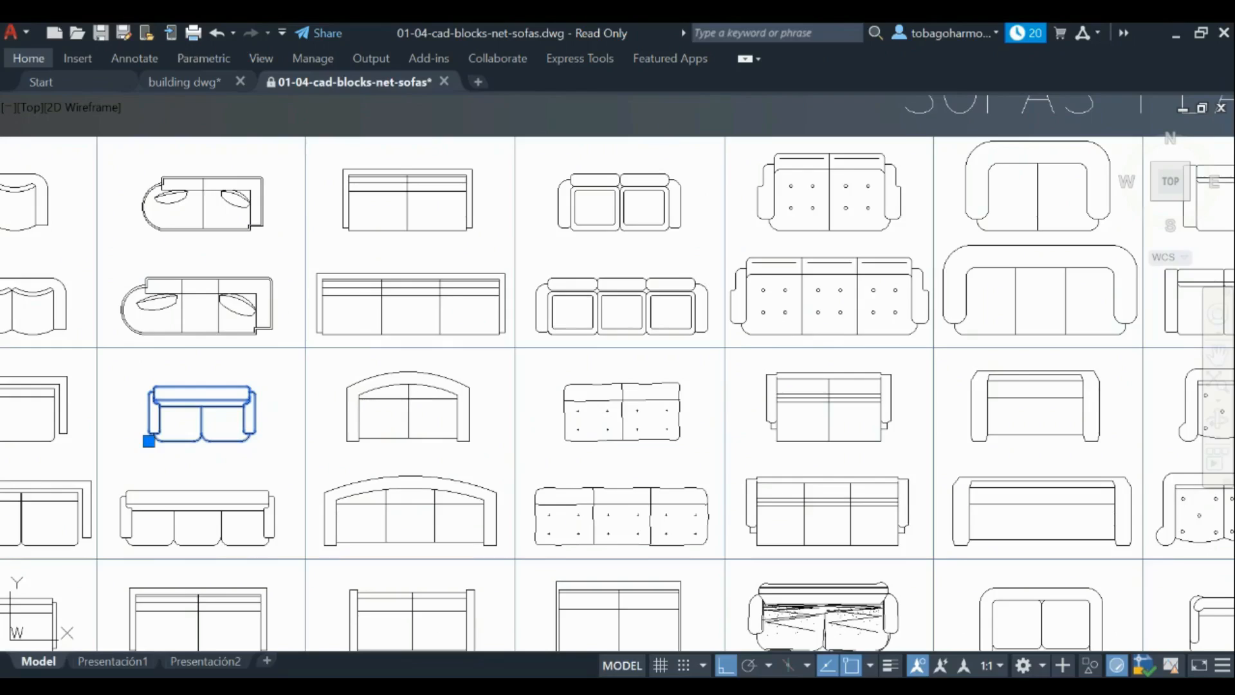
right_click(418, 288)
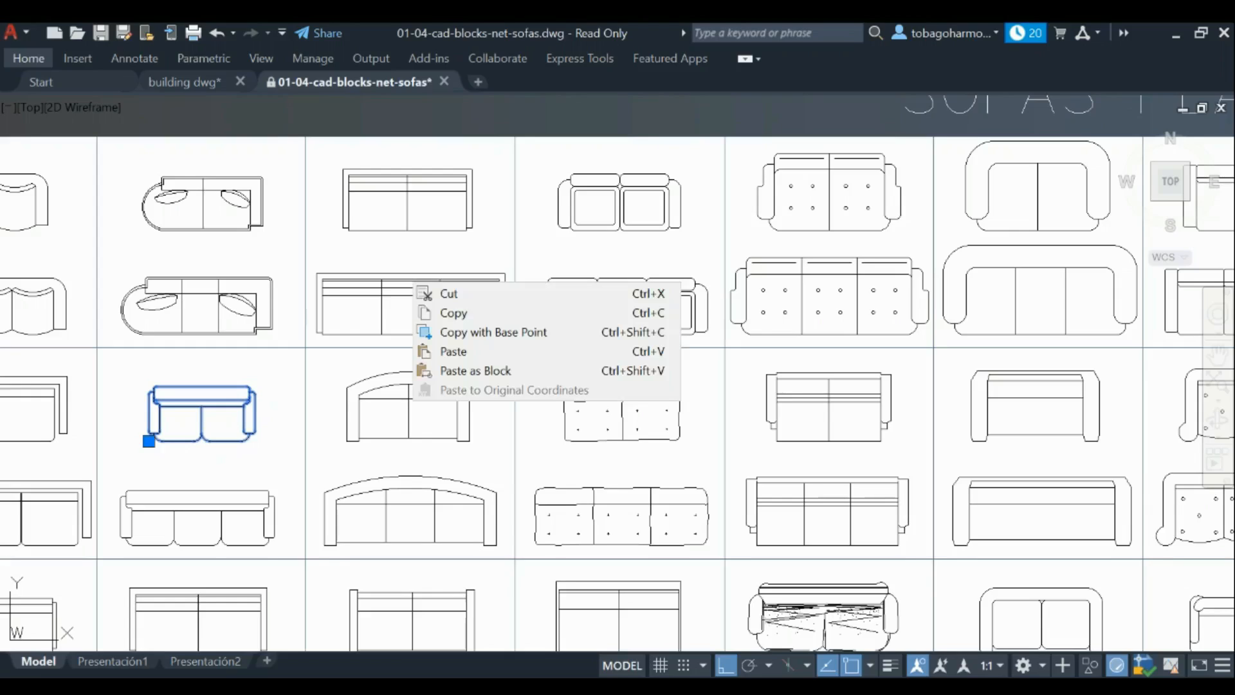
left_click(494, 332)
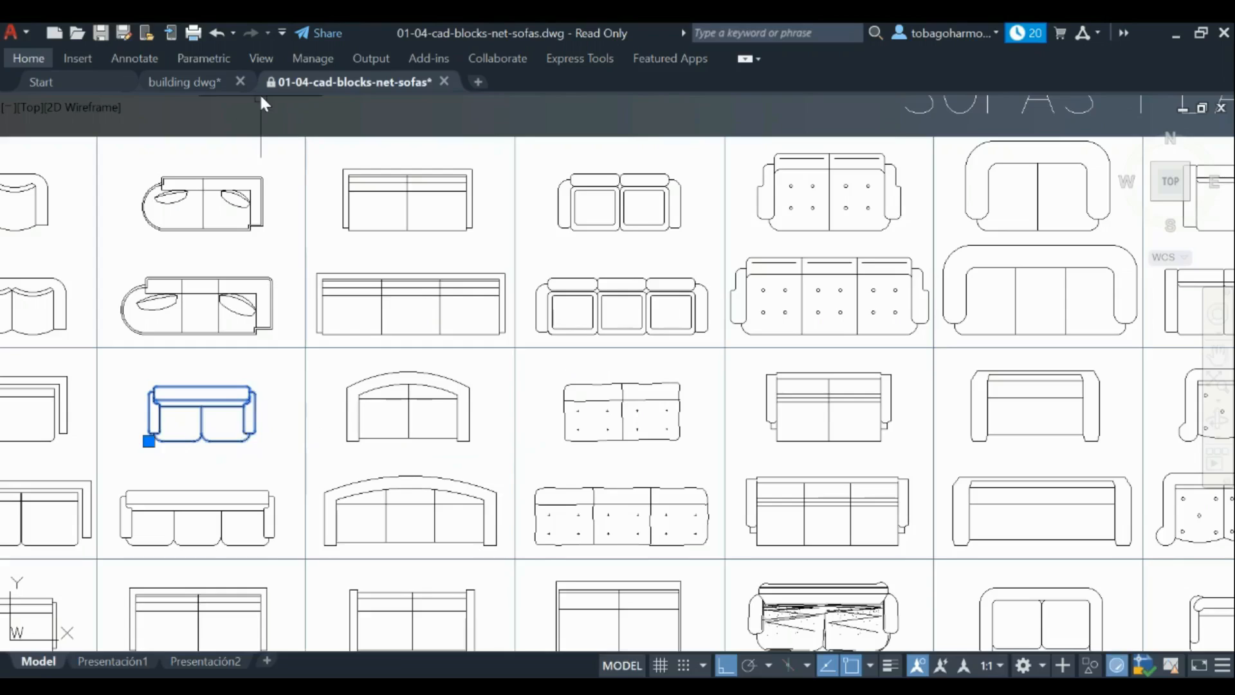
- Paste the two-seat sofa into the building drawing beside the 51' x 31'-3" outline
left_click(186, 81)
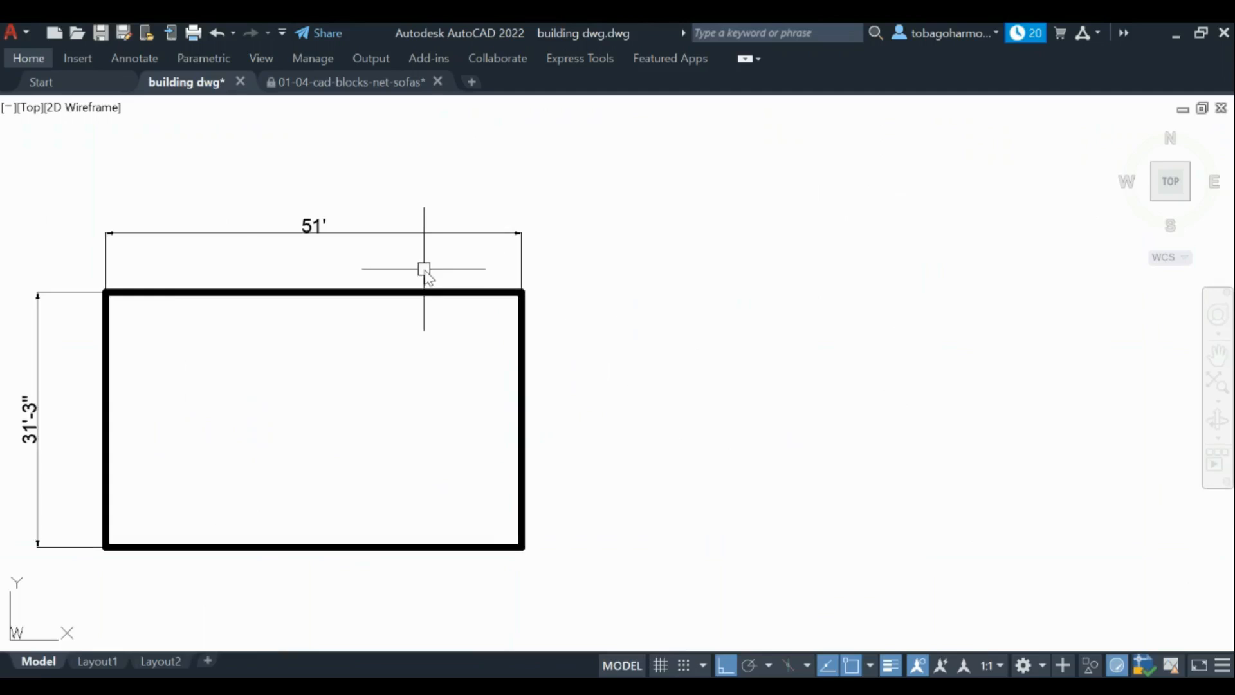
mouse_move(723, 351)
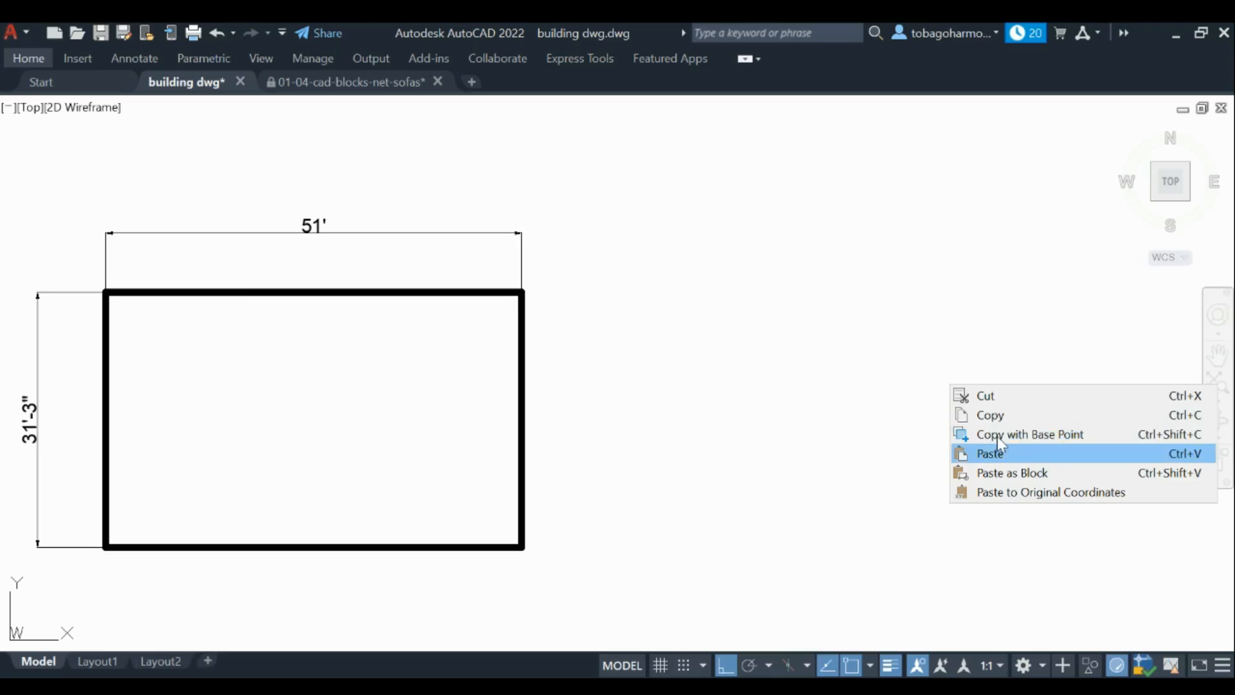
left_click(990, 453)
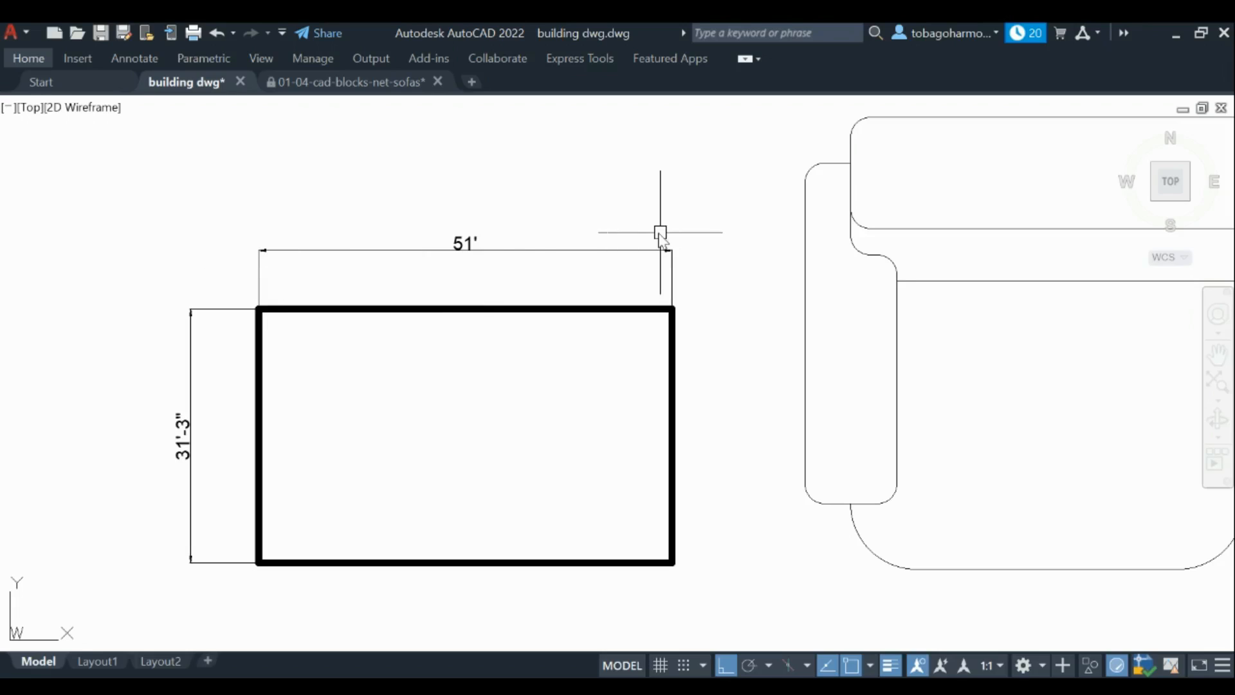
mouse_move(194, 400)
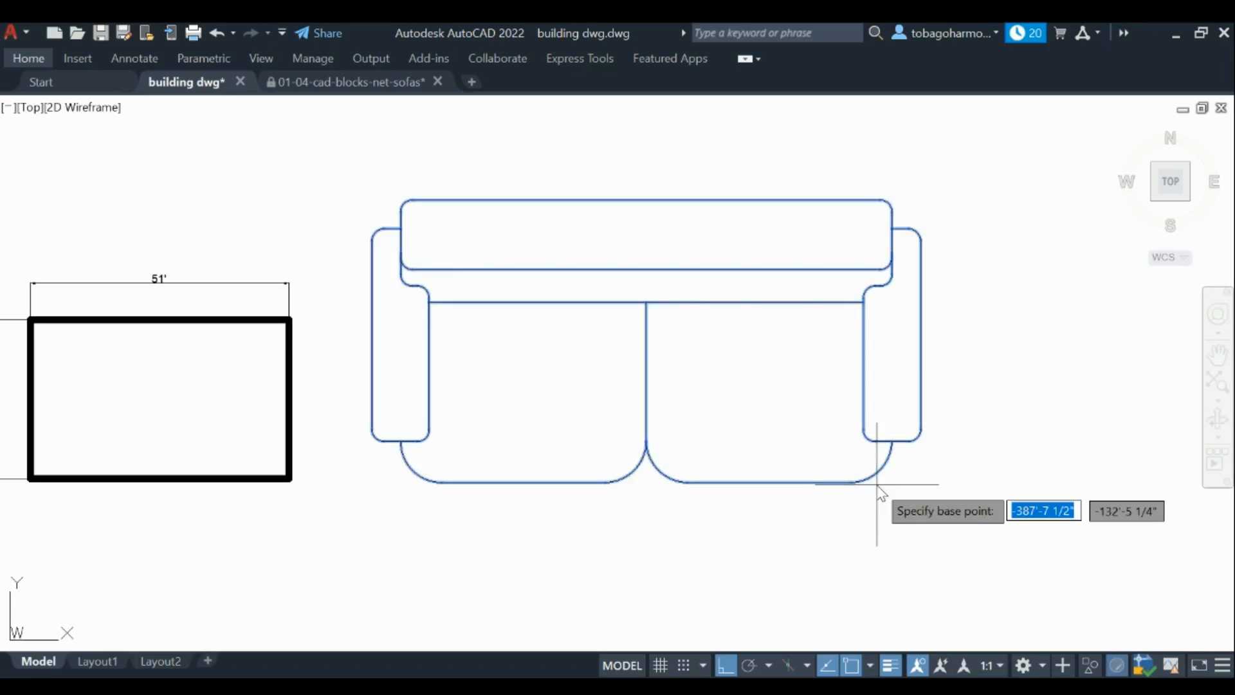
- Scale the pasted sofa by 0.1 and drag it just right of the building outline
left_click(865, 481)
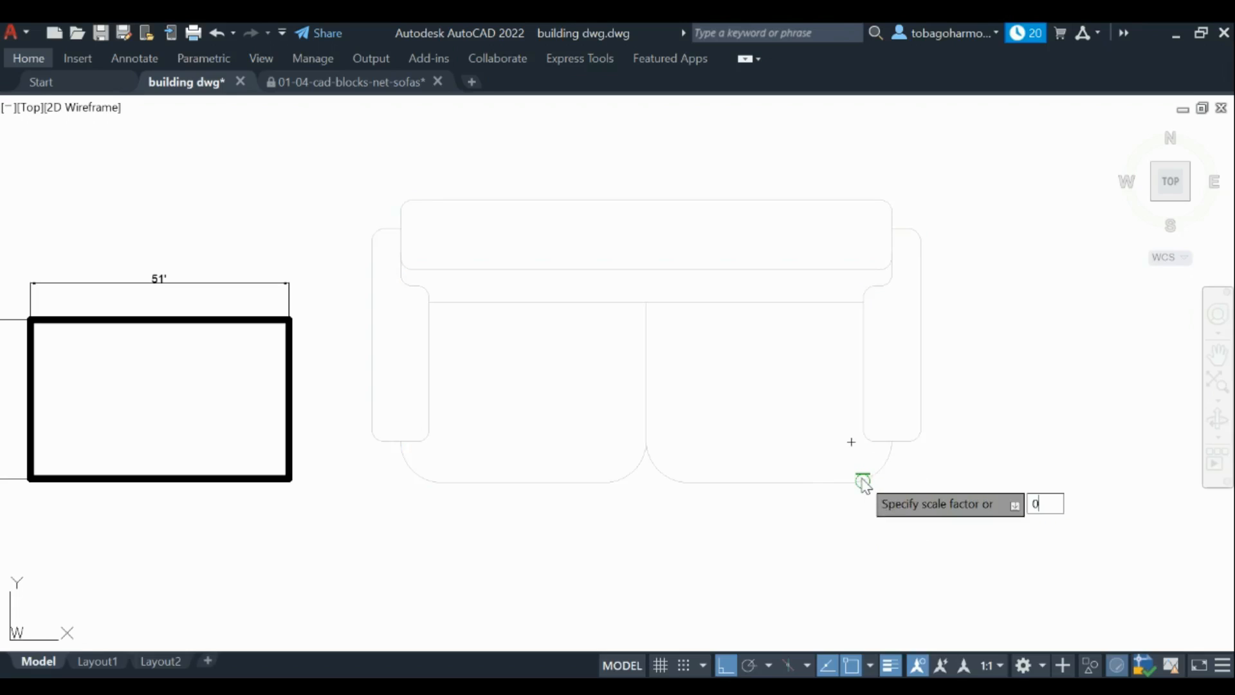
type(".1")
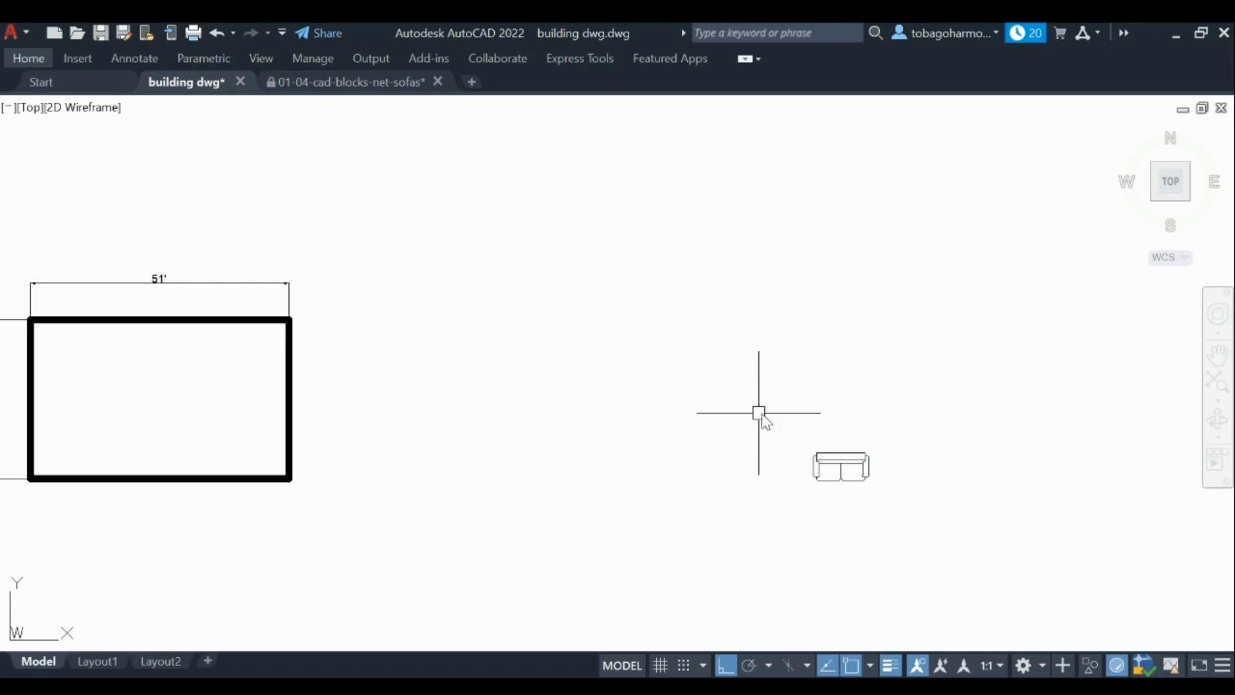
left_click(840, 466)
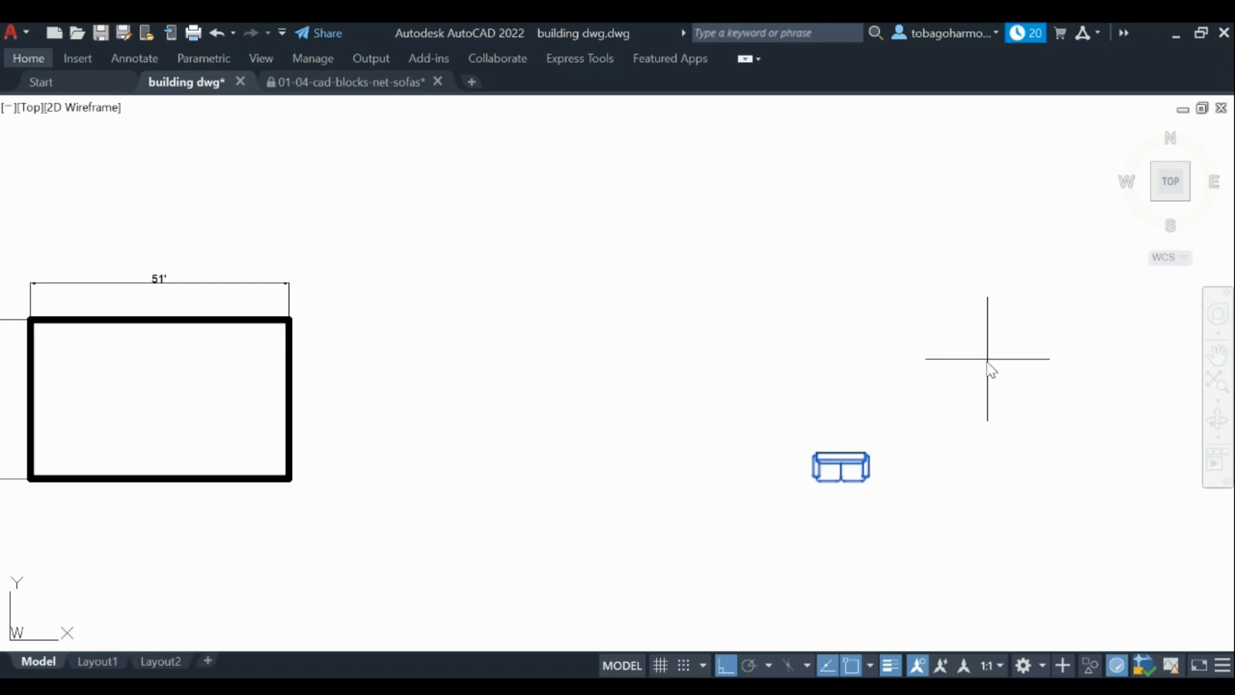
left_click_drag(840, 465, 435, 466)
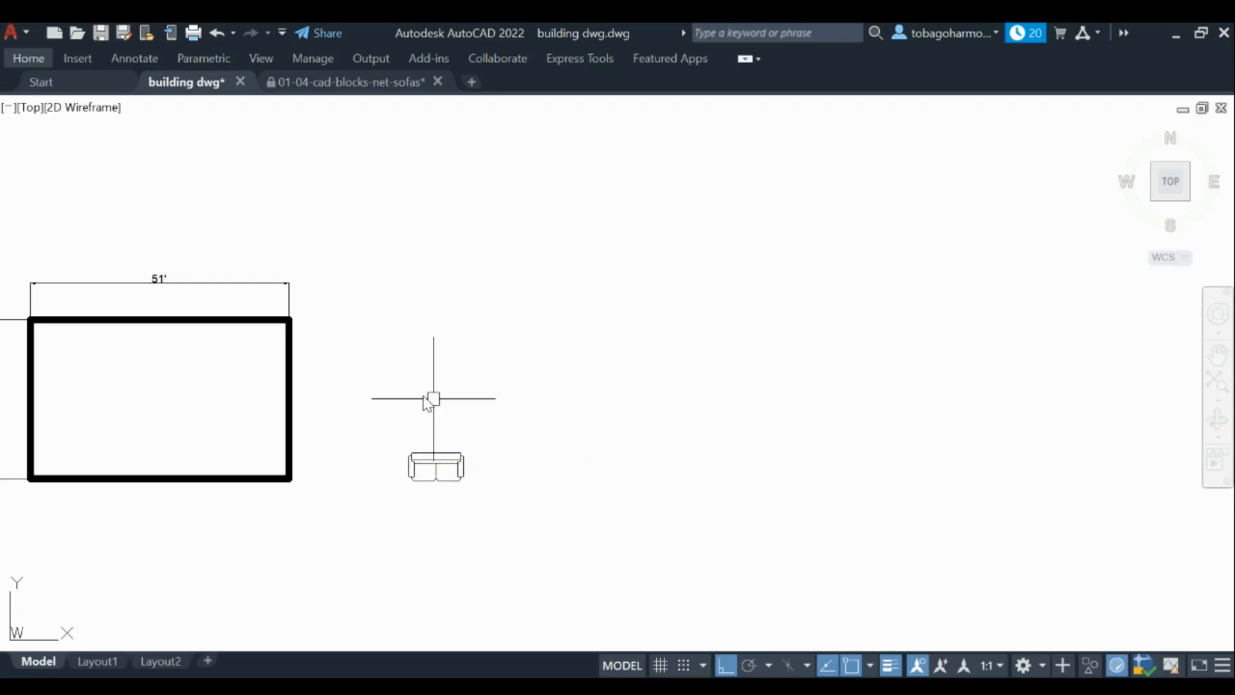
mouse_move(748, 626)
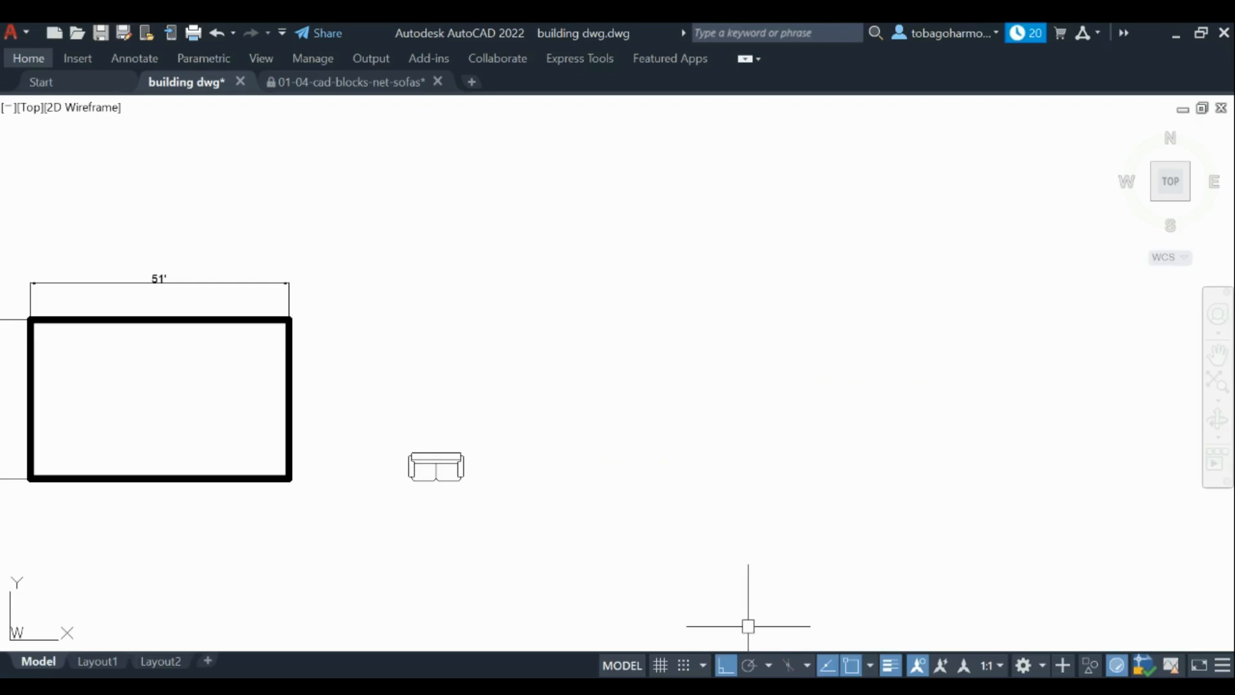
left_click(435, 464)
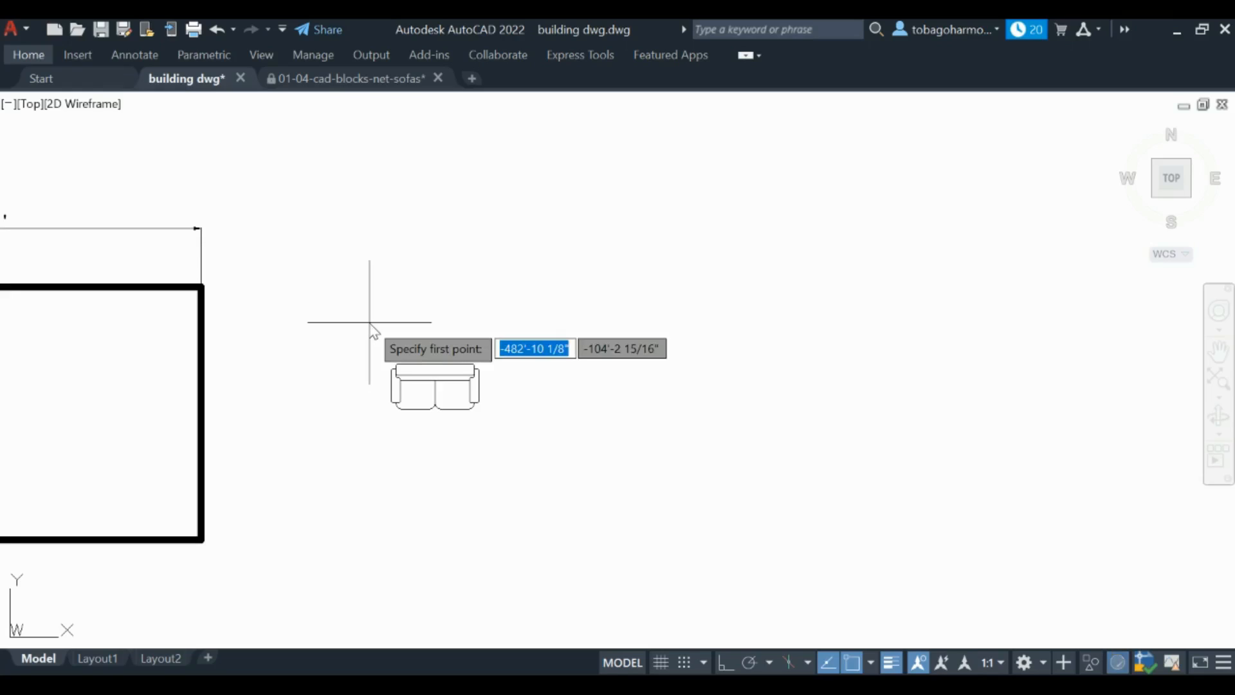
mouse_move(395, 322)
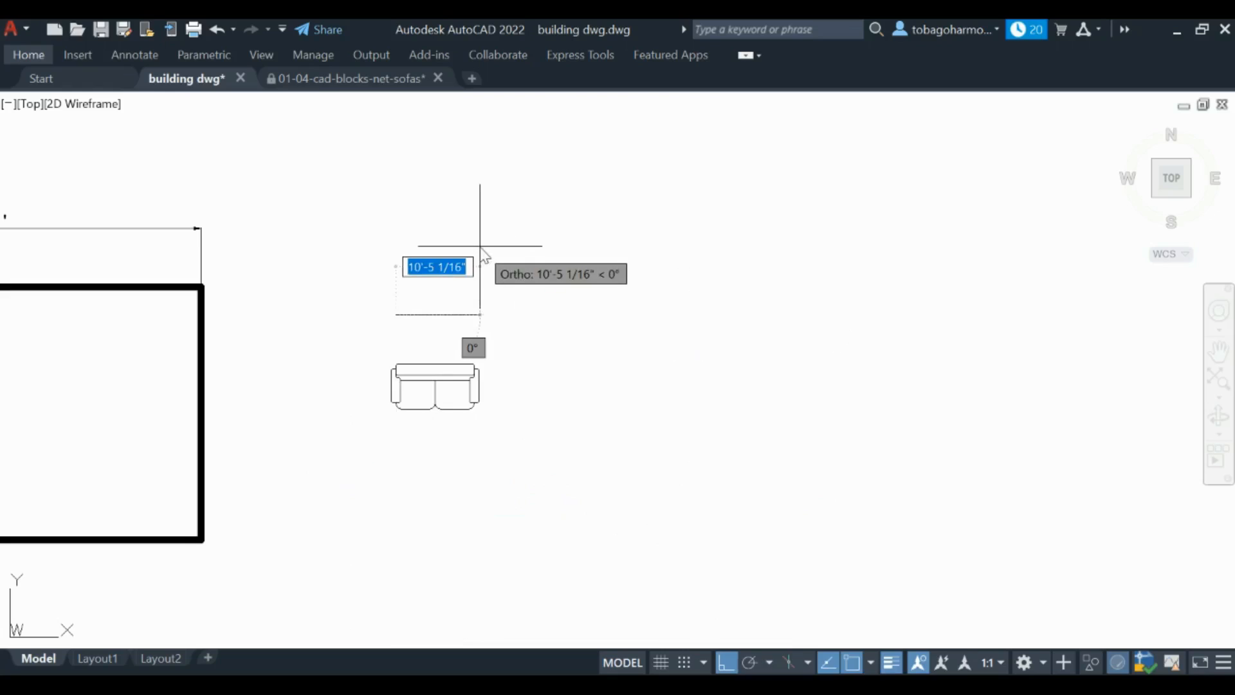
- Draw a 6' reference line and rescale the sofa by a factor of 0.6
type("6")
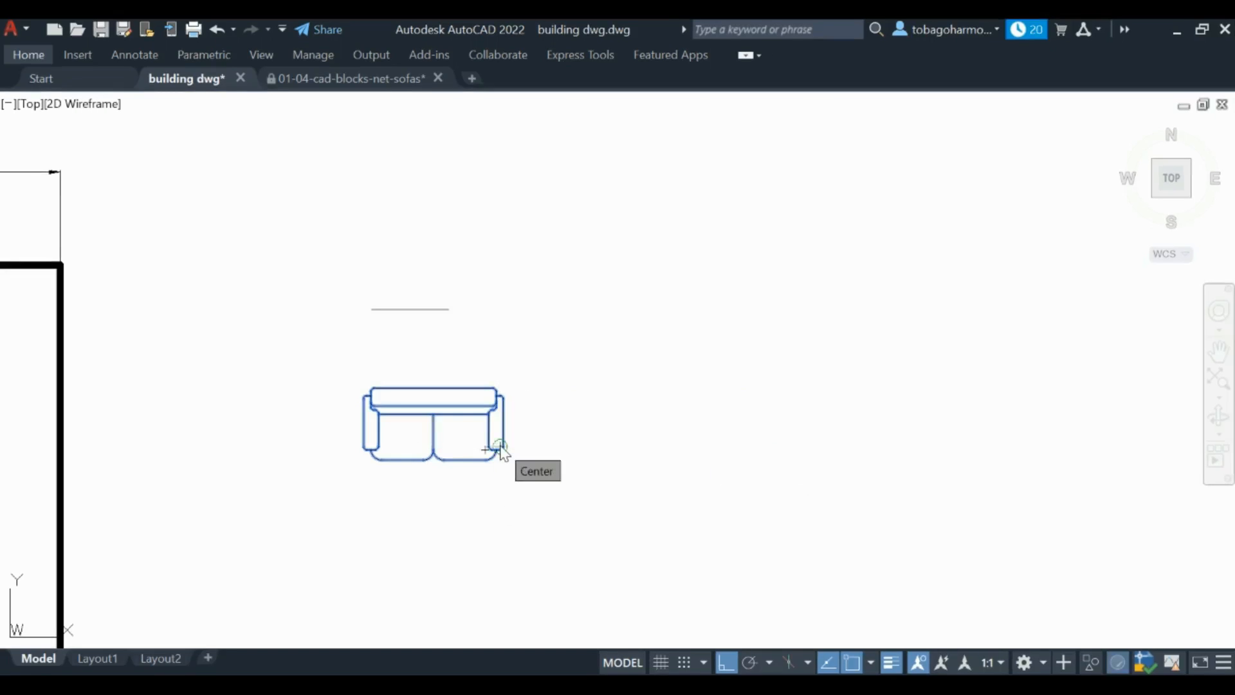
type("0.6")
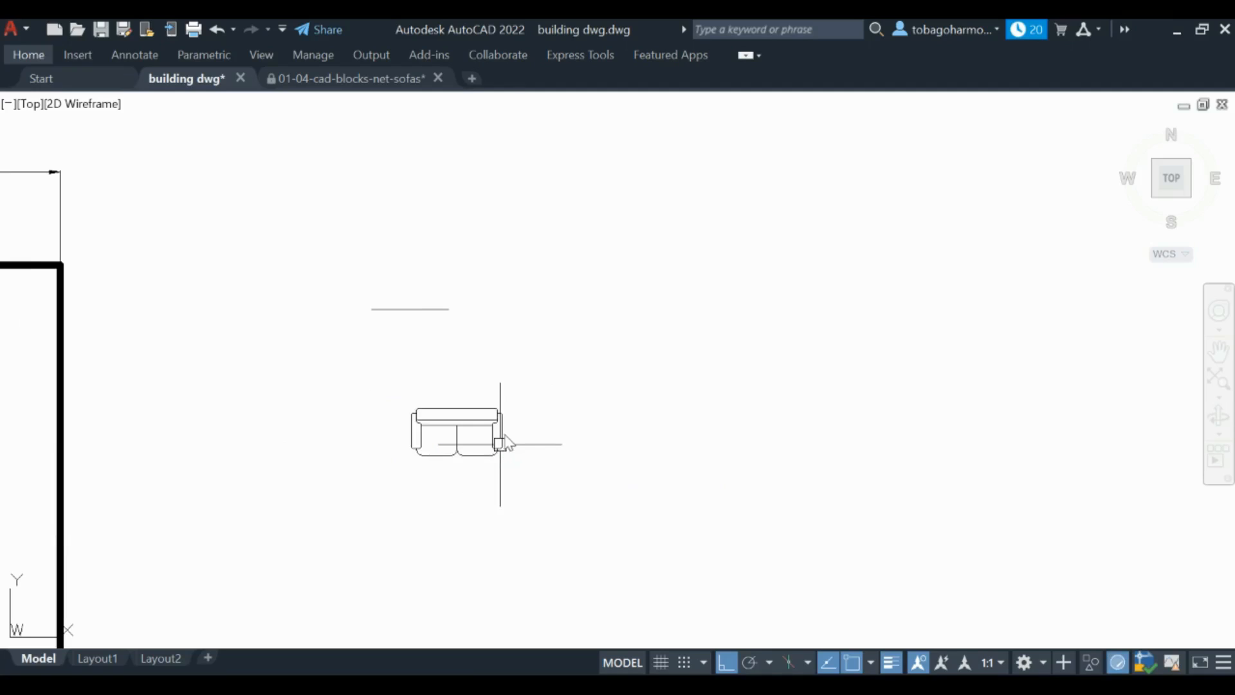
left_click(457, 434)
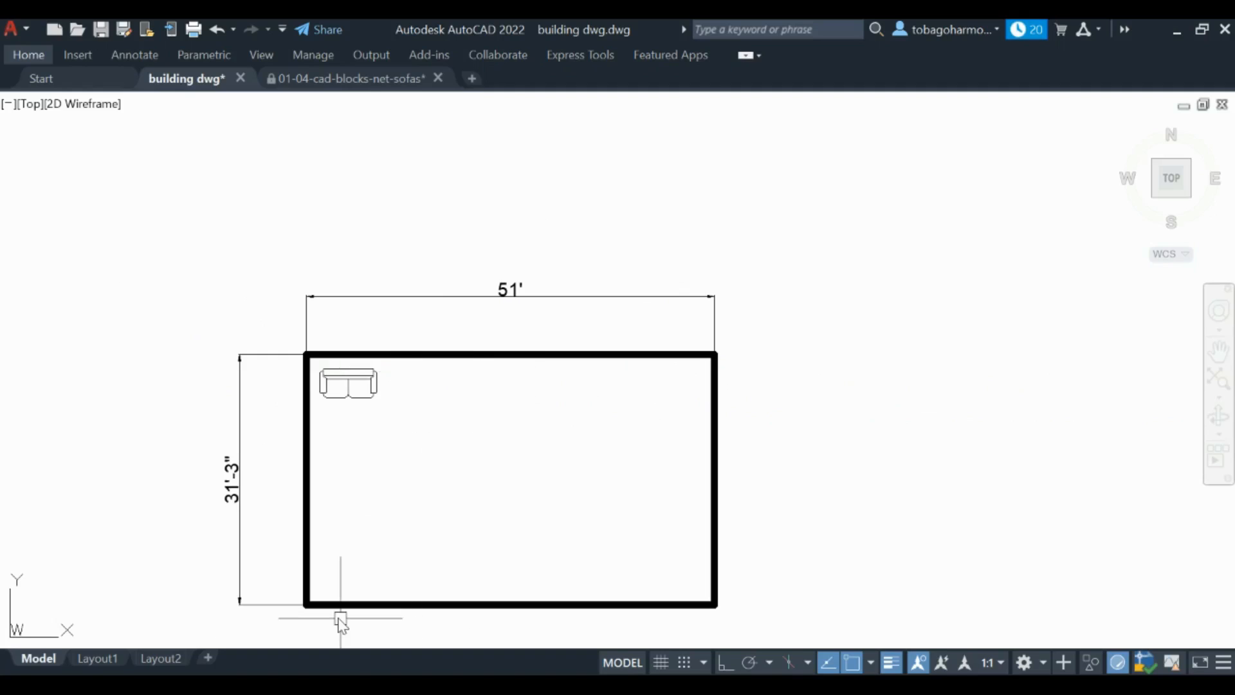
- Pan the floor plan with the sofa in its top-left corner, then return to the sofas drawing
left_click_drag(340, 618, 516, 378)
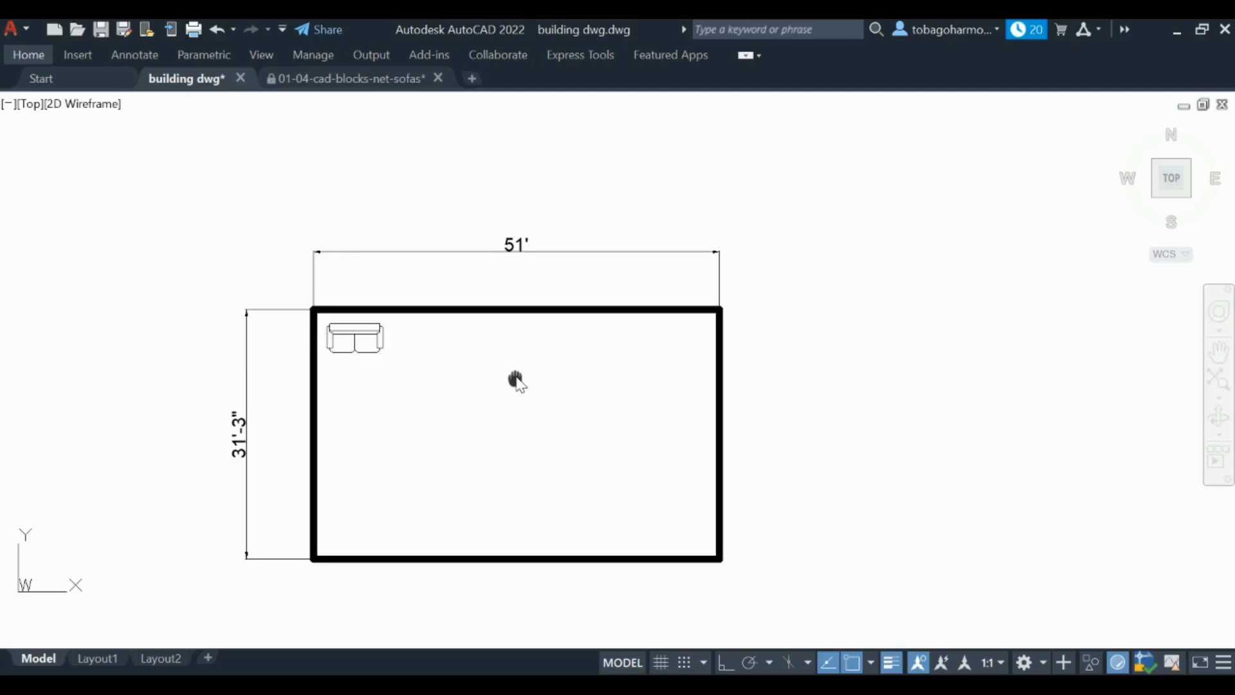
left_click(354, 78)
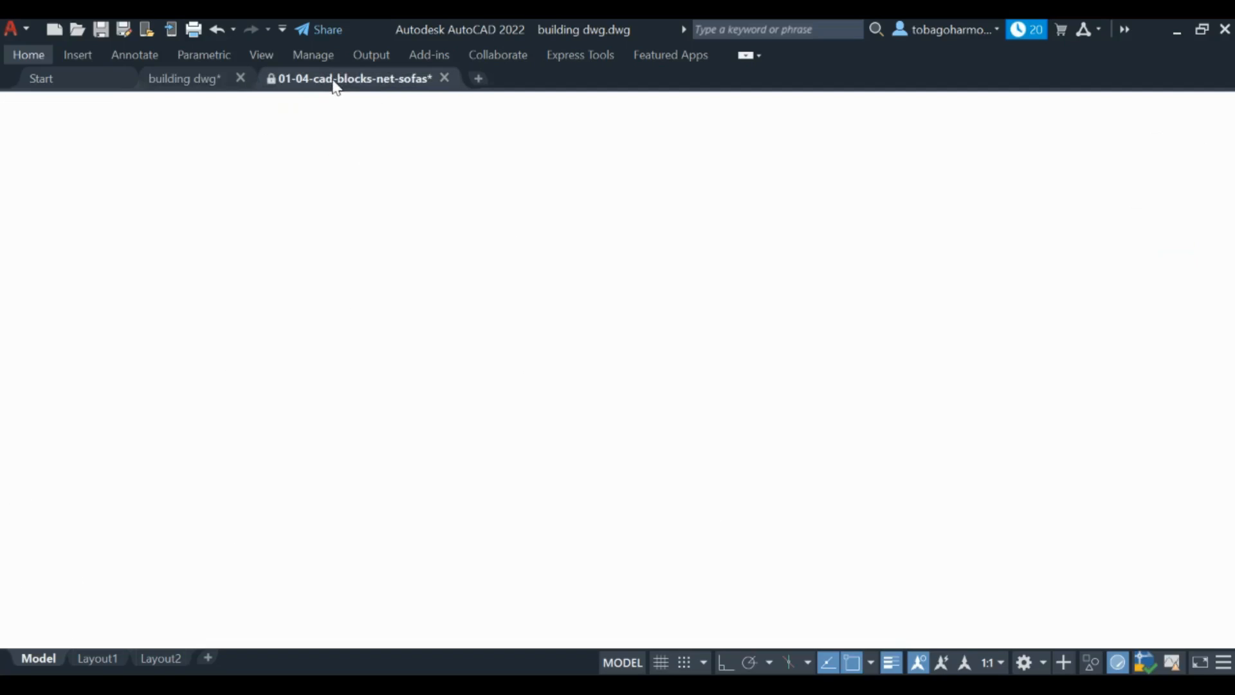
- Copy the patterned two-seat sofa from the sofas sheet and switch back to the building drawing
left_click(355, 78)
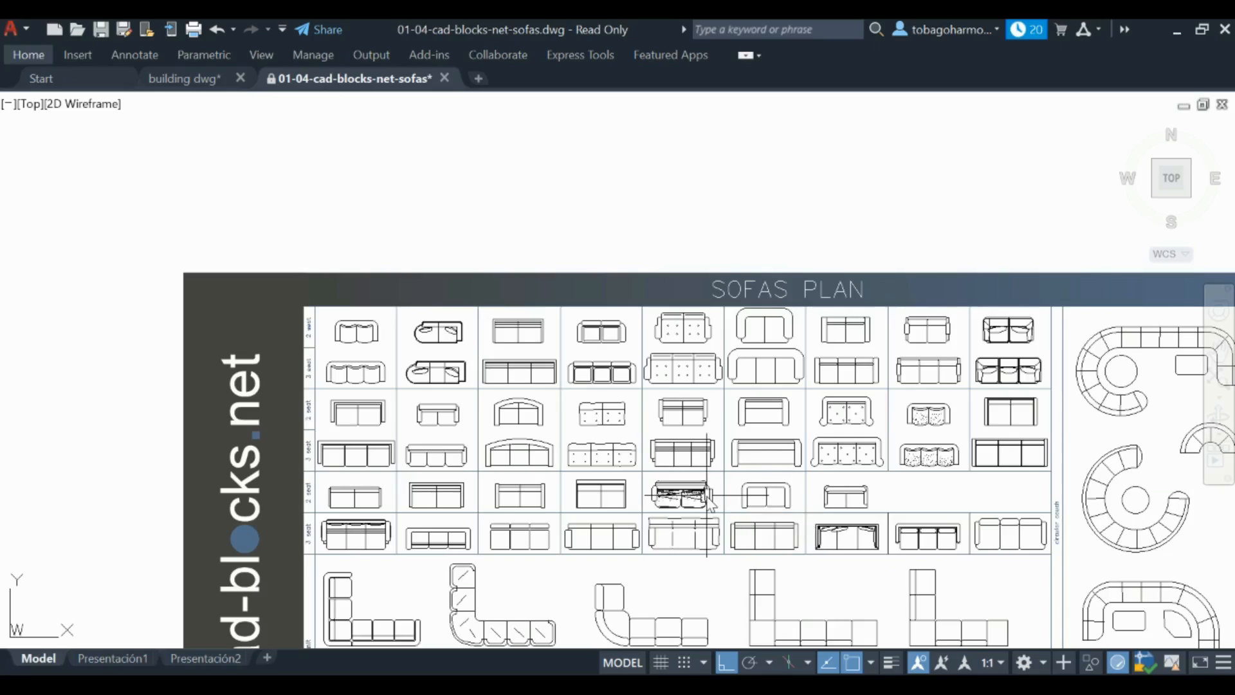
left_click(683, 494)
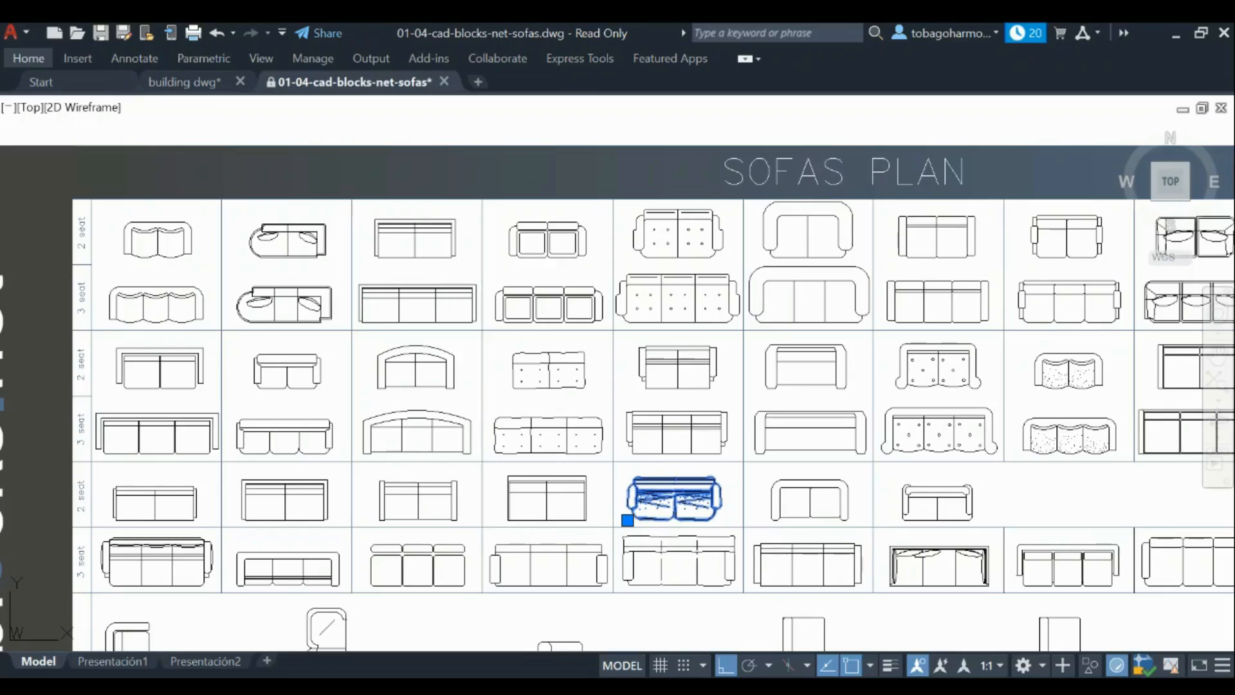
right_click(674, 501)
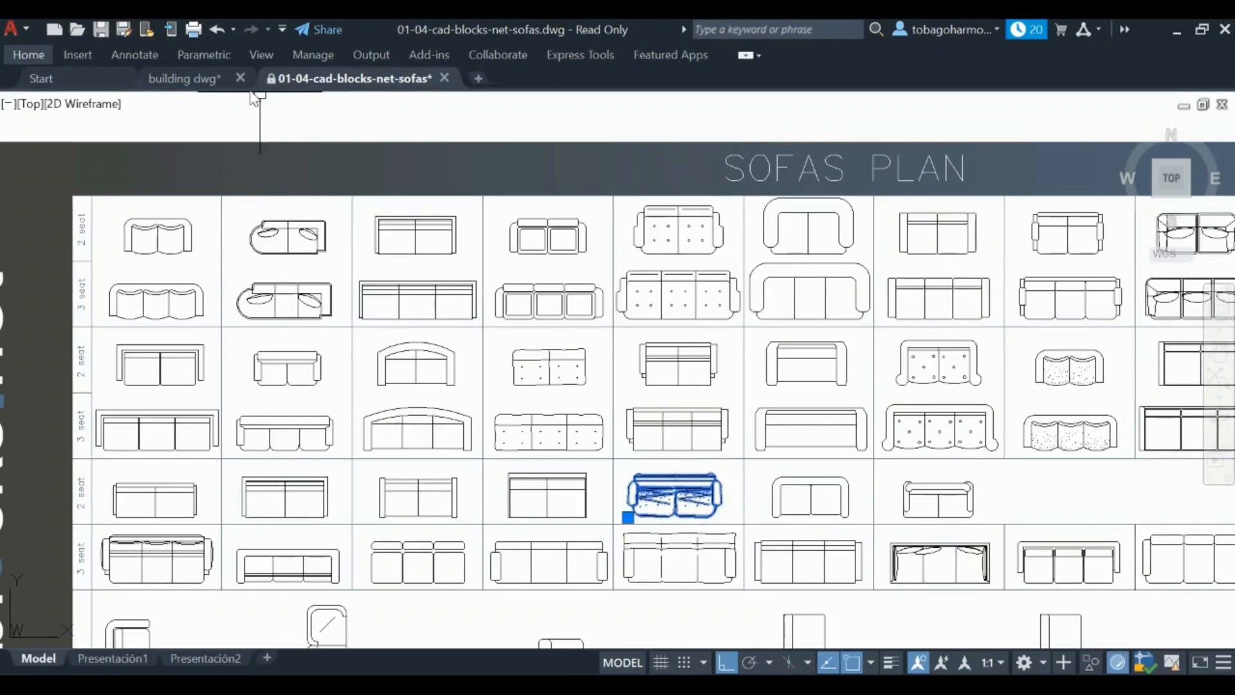
left_click(186, 77)
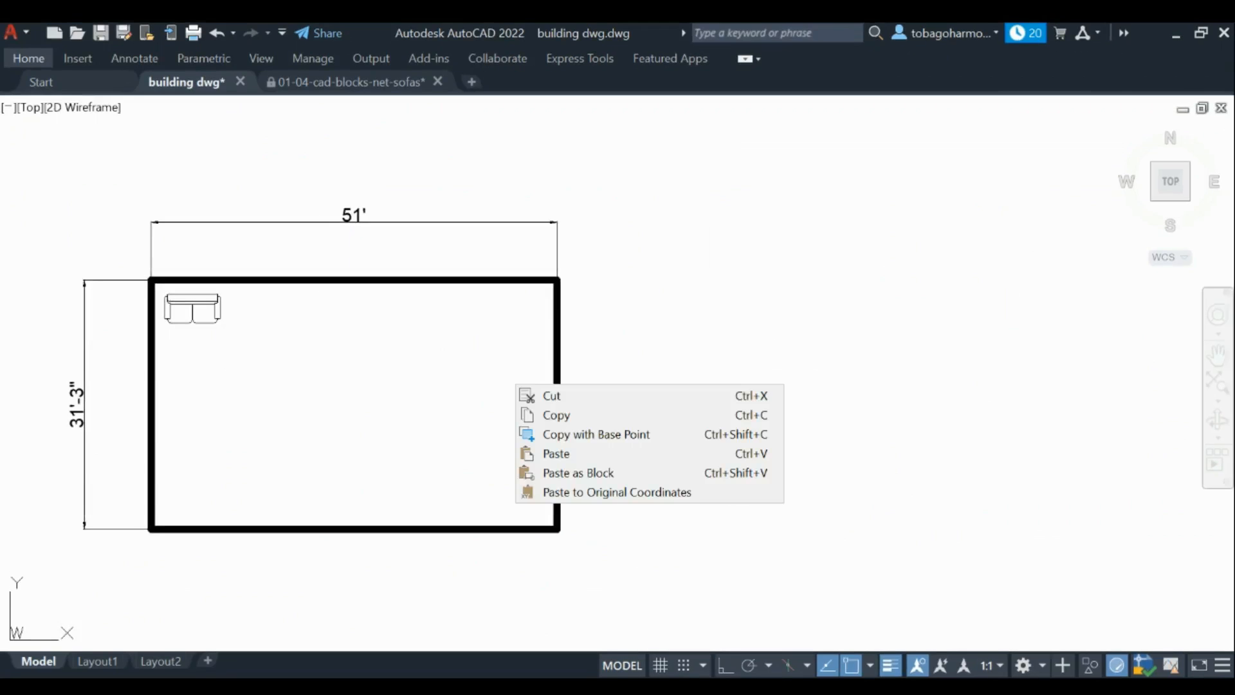
- Paste the patterned sofa into the floor plan and scale it down by a decimal factor
left_click(556, 453)
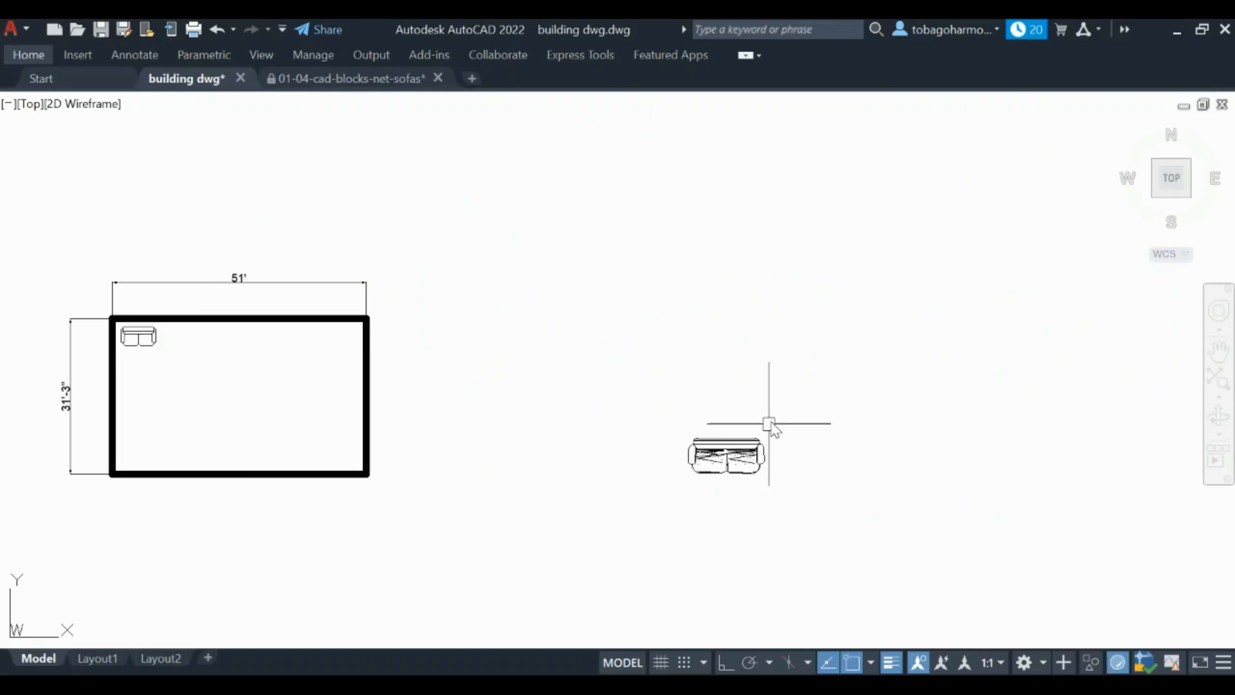
left_click(725, 457)
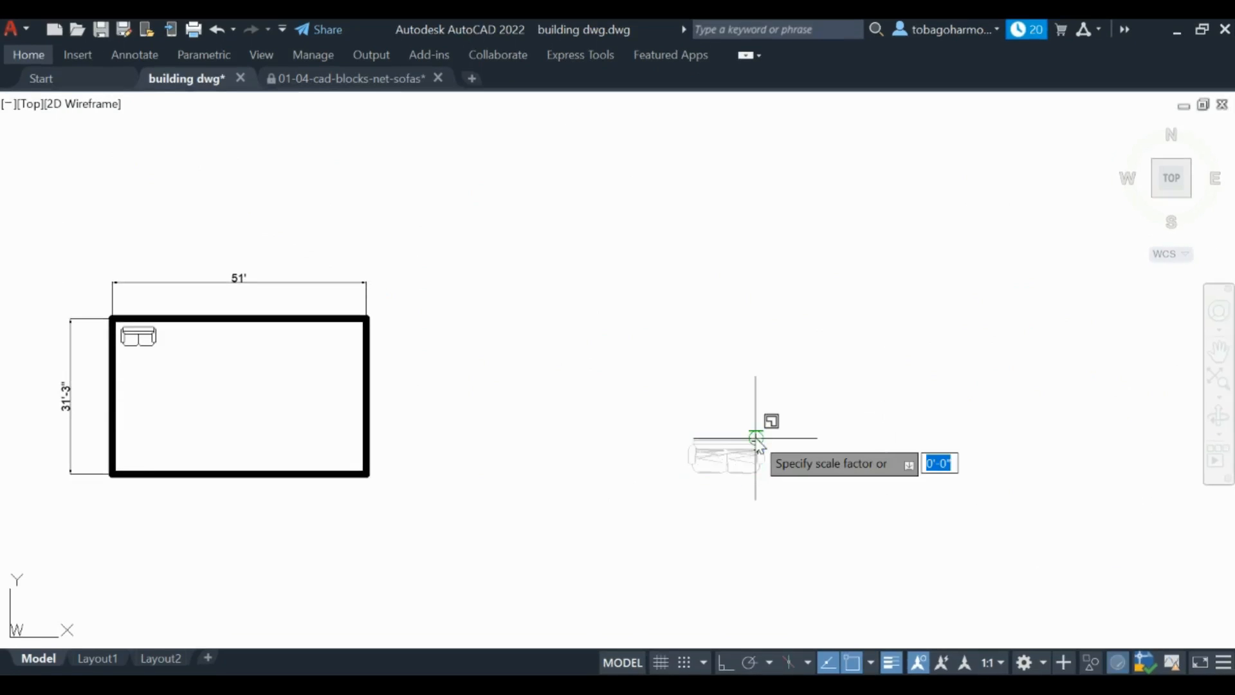
type("0.")
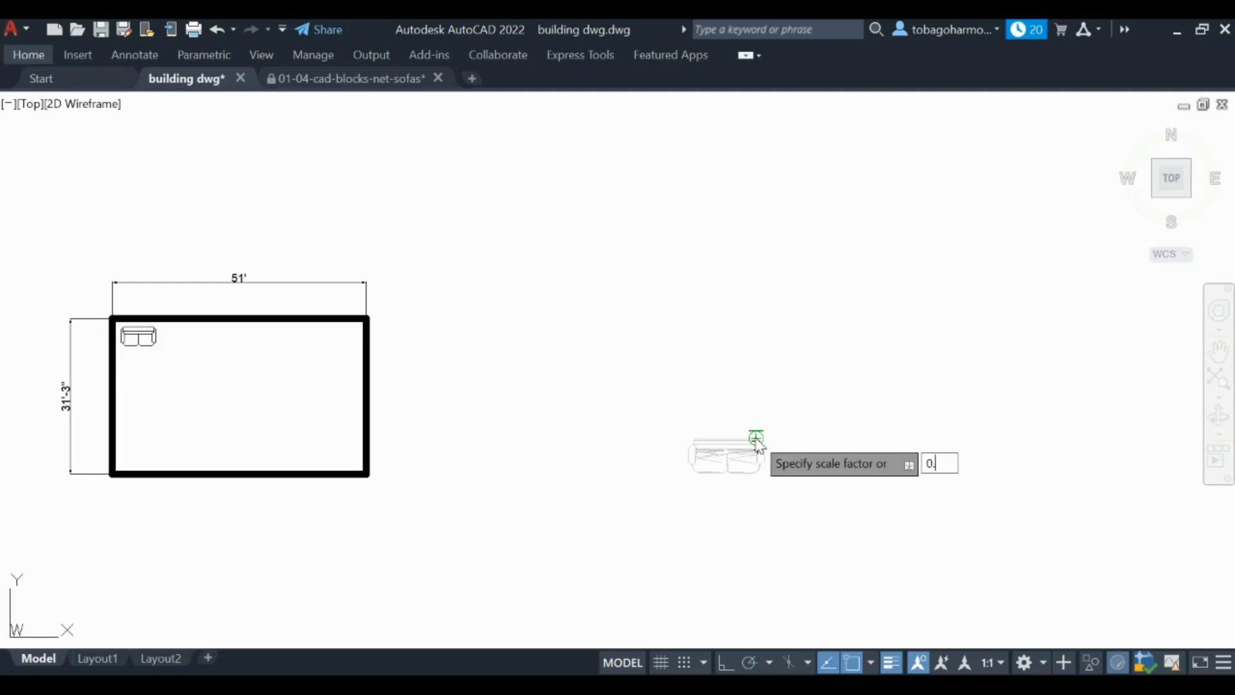
key("Return")
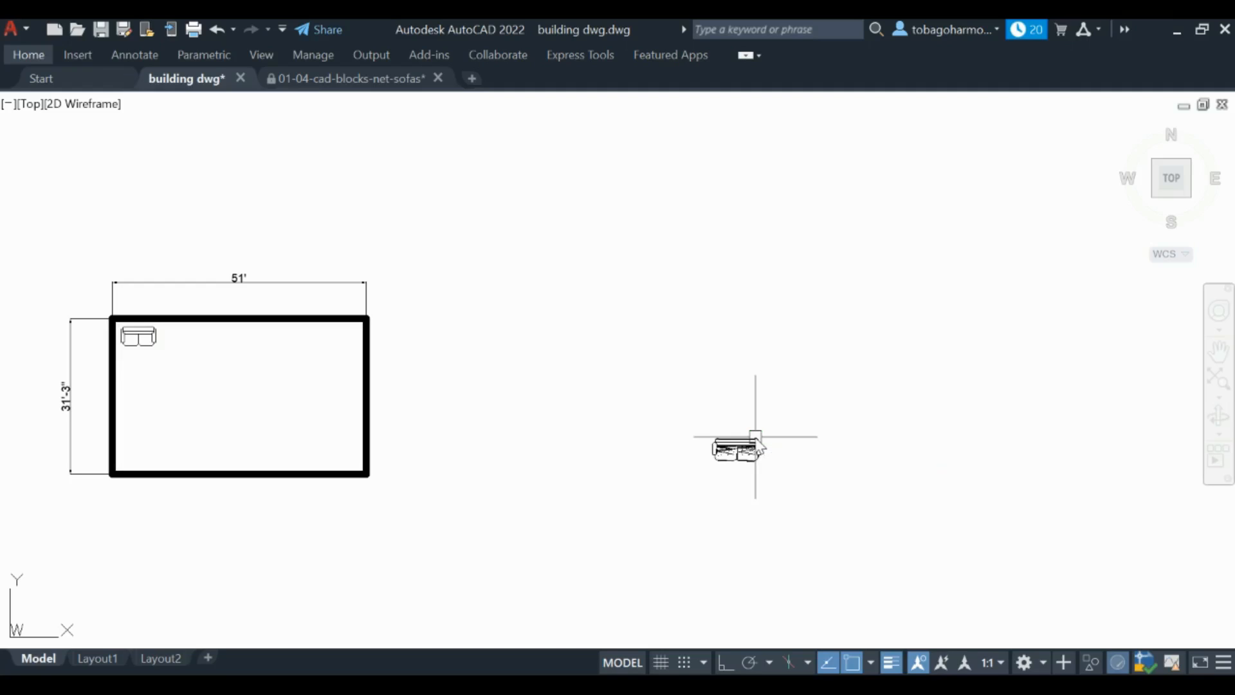
left_click(732, 449)
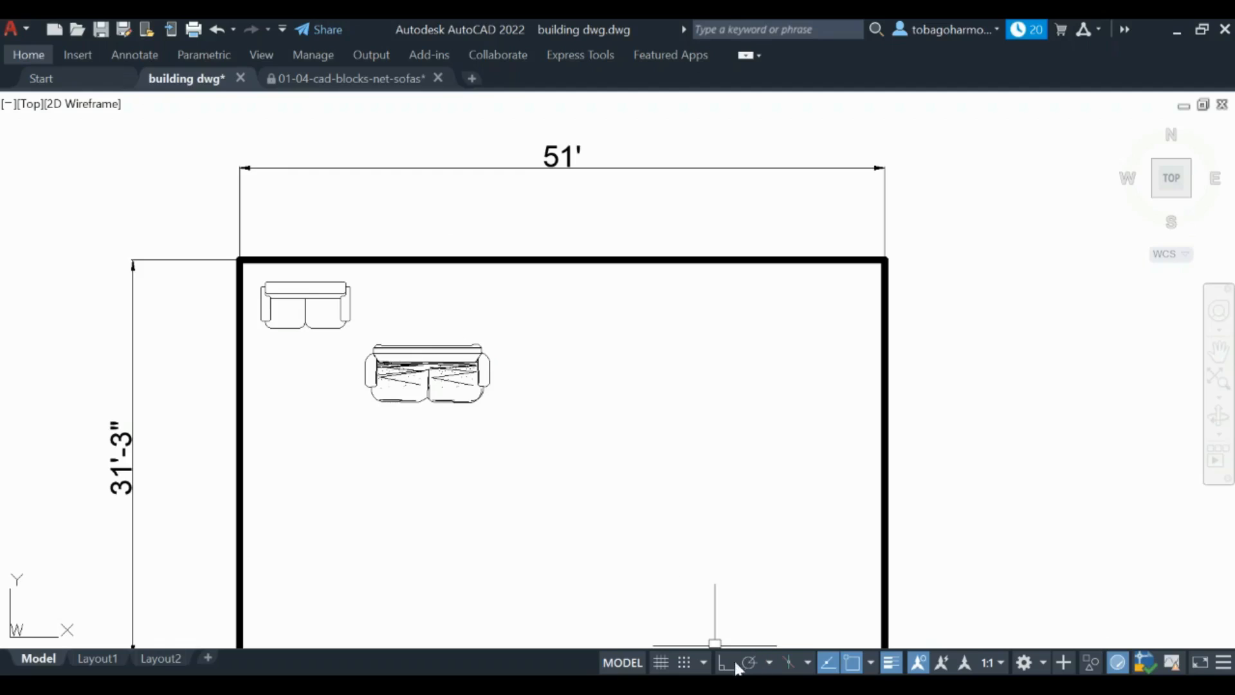
- Select the first, plain sofa in the corner of the floor plan
left_click(304, 305)
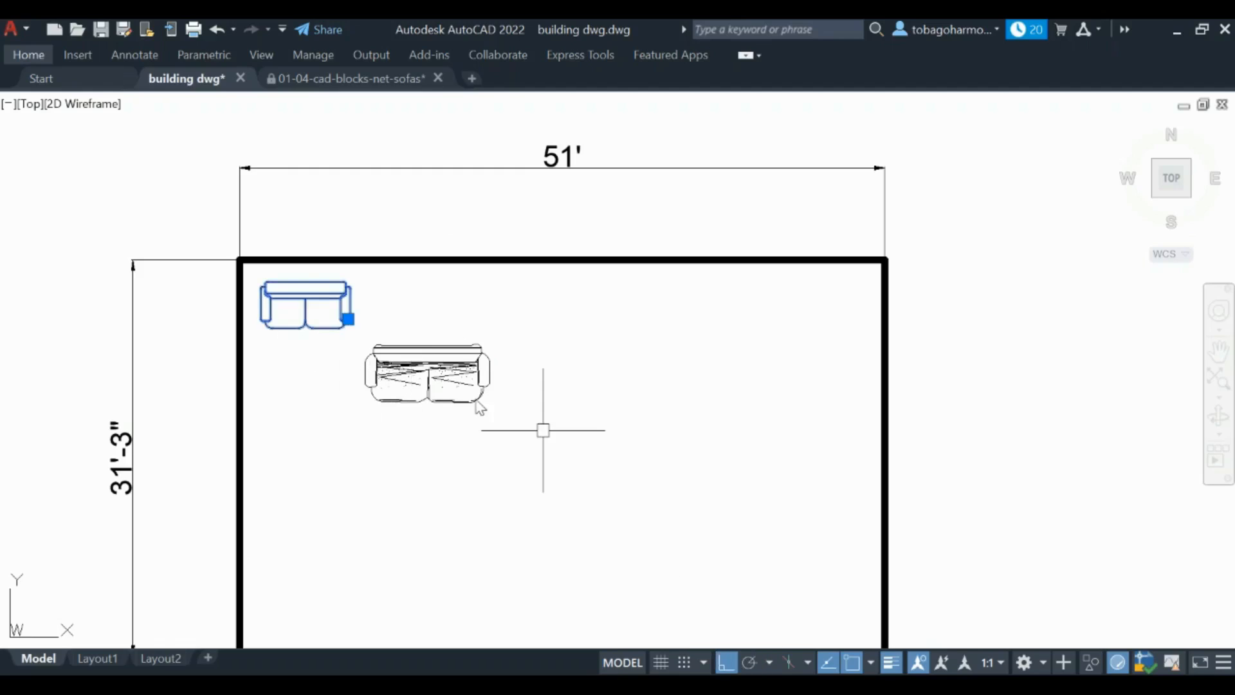